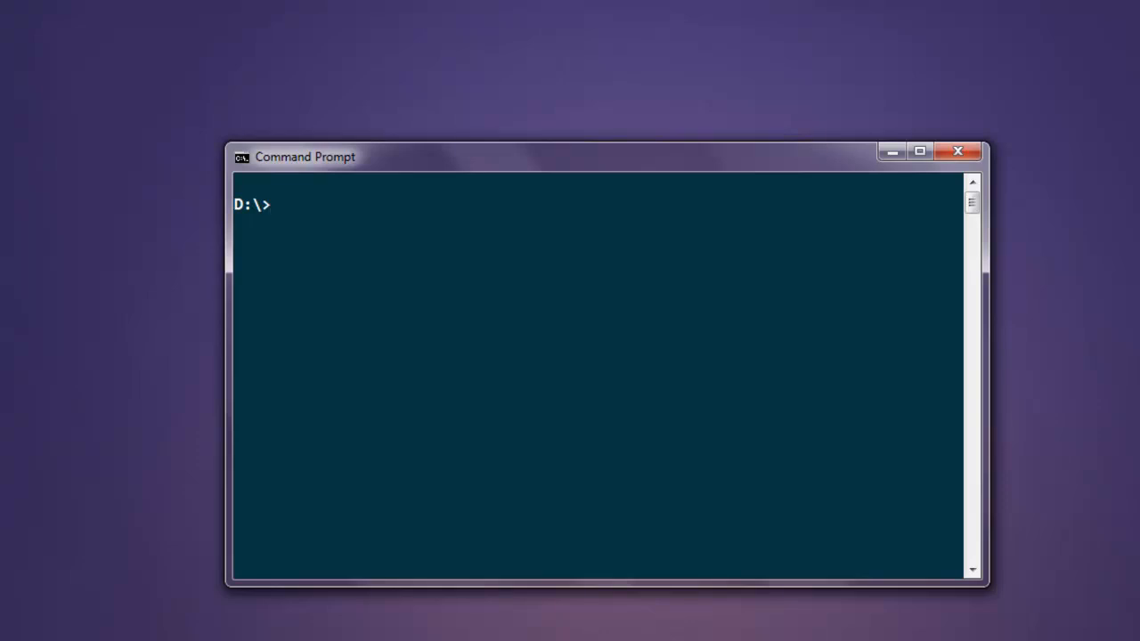
# Launch the Python interpreter from the D:\> prompt
pyautogui.write('python')
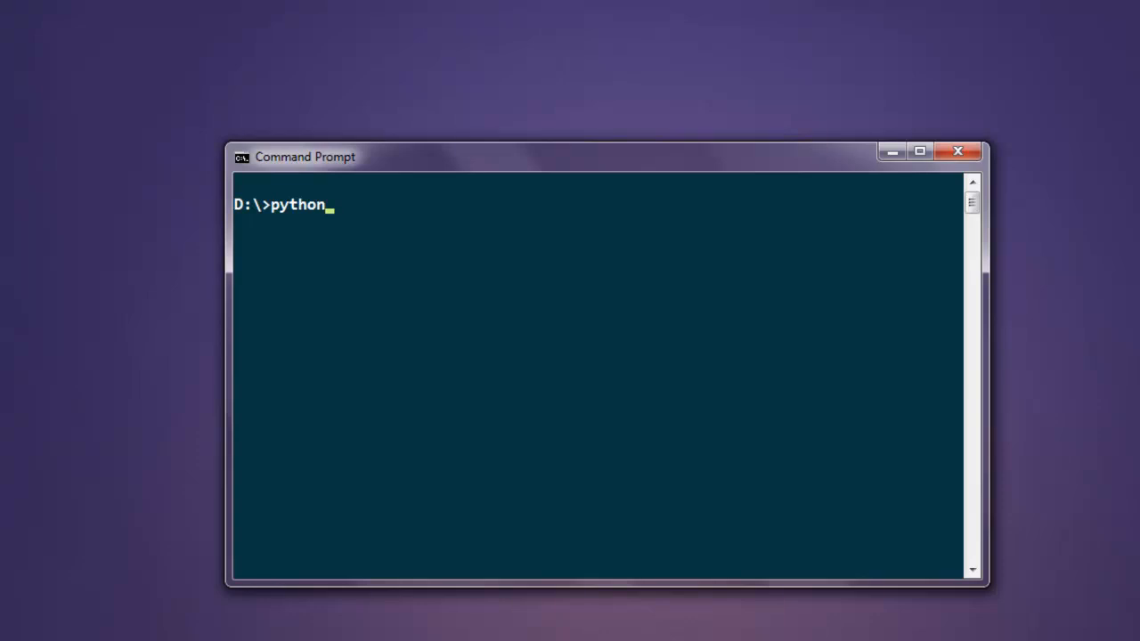
pyautogui.press('Return')
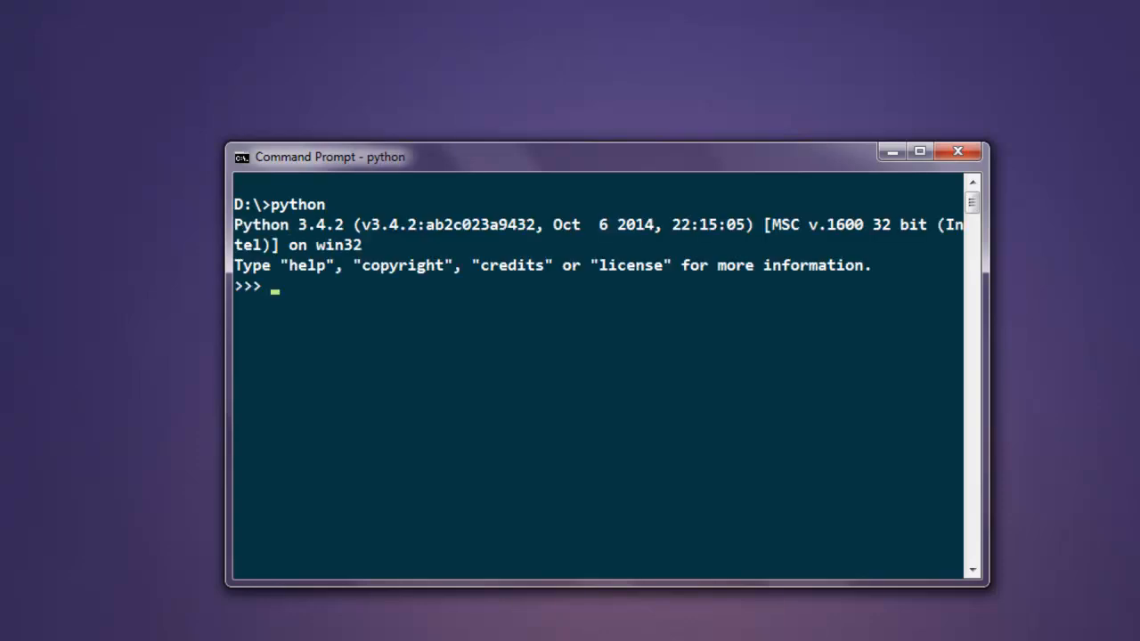
# Run import nltk, then begin the next line with 'from'
pyautogui.write('import')
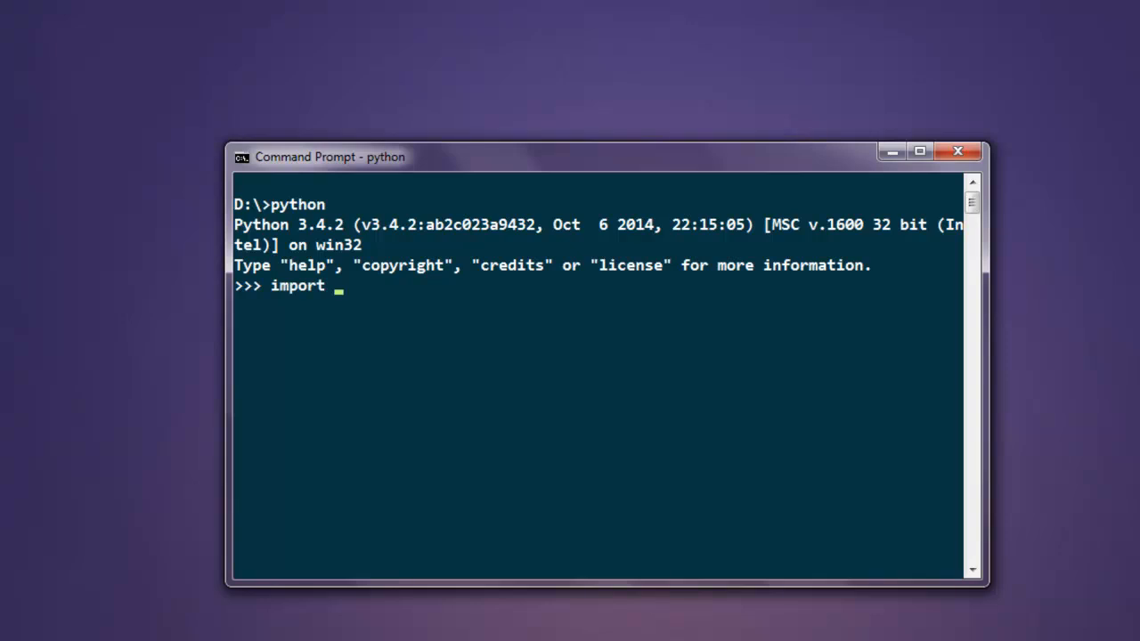
pyautogui.write('nltk')
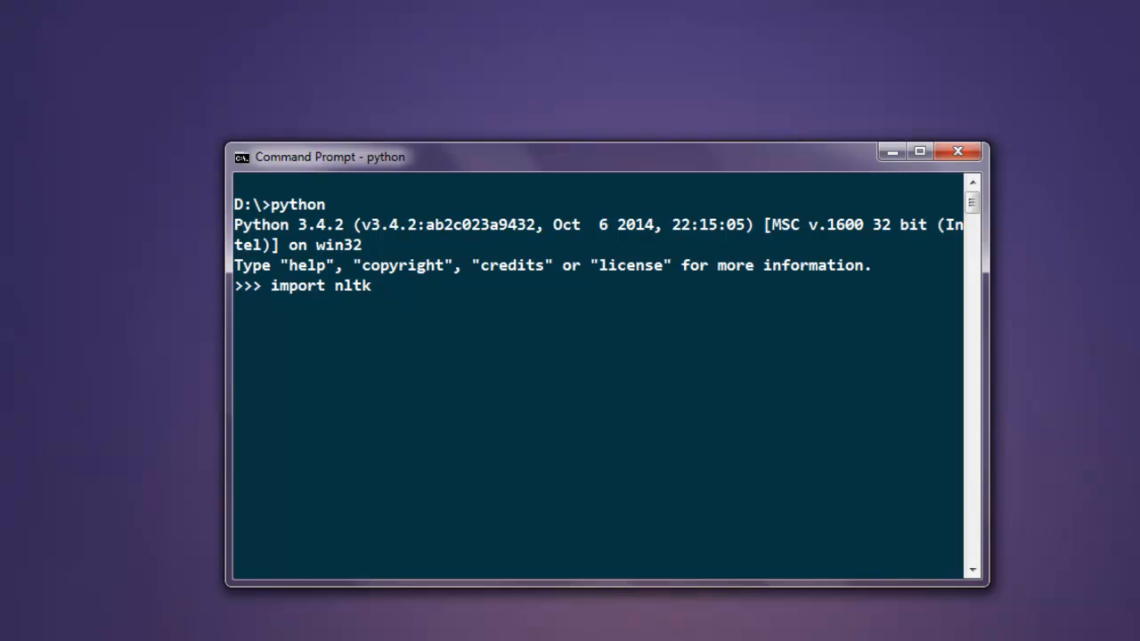
pyautogui.press('Return')
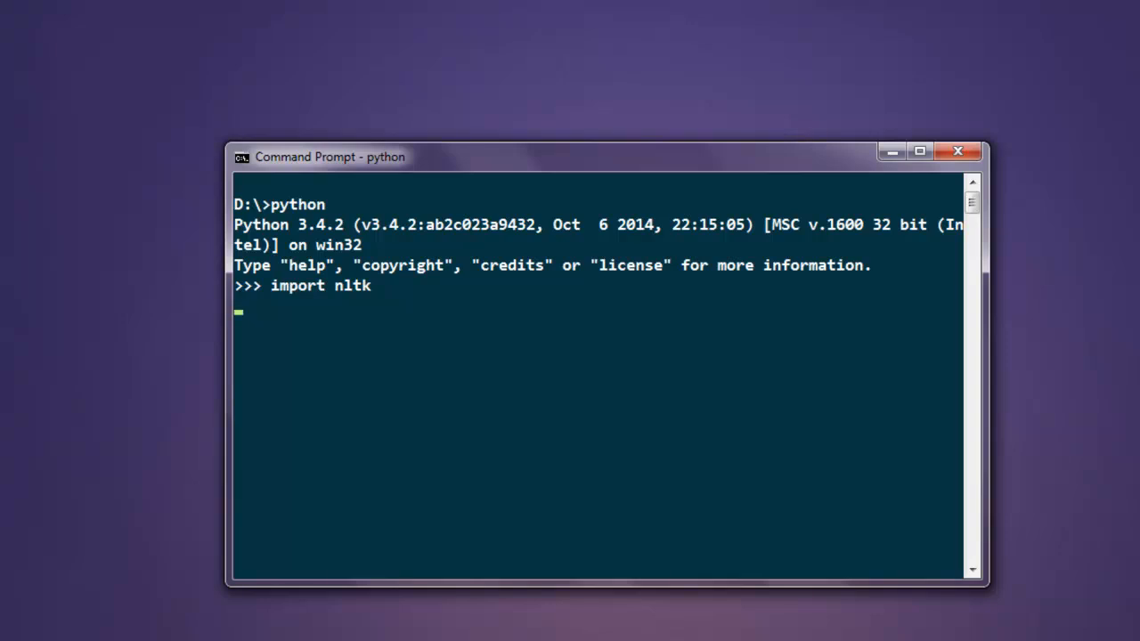
pyautogui.press('Return')
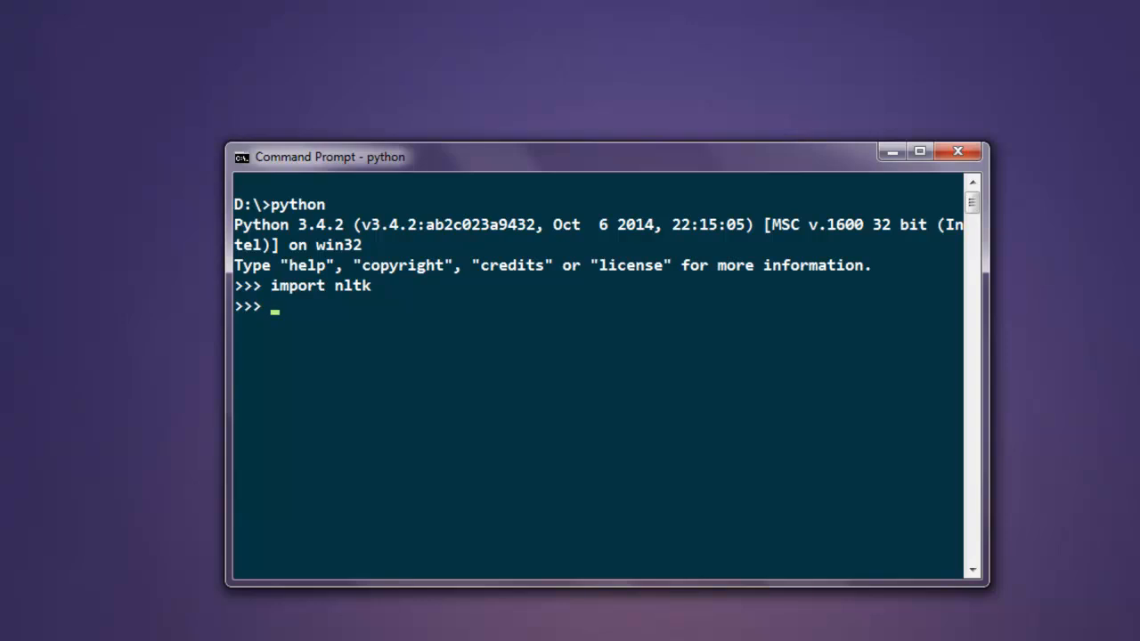
pyautogui.write('from')
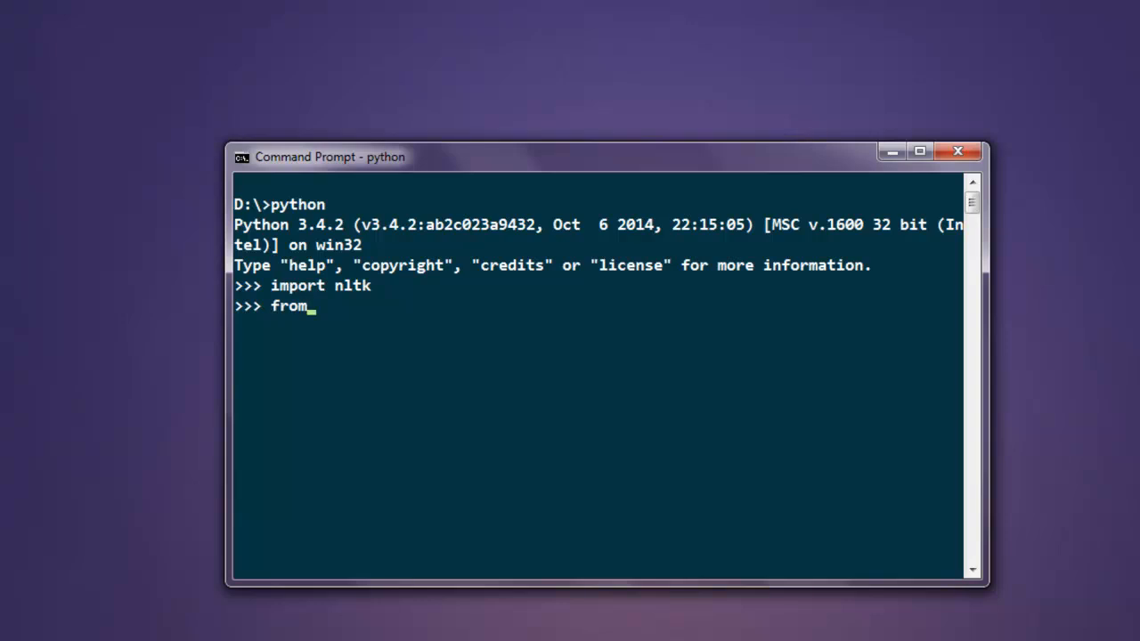
# Run 'from nltk.tokenize import RegexpTokenizer'
pyautogui.write('nltk')
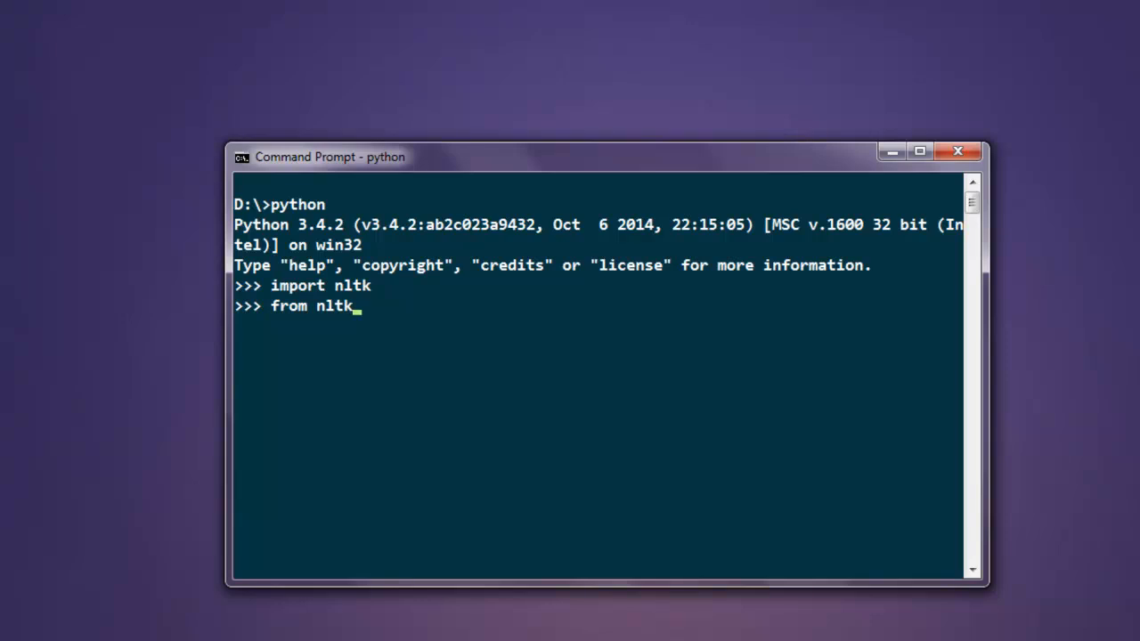
pyautogui.write('.toke')
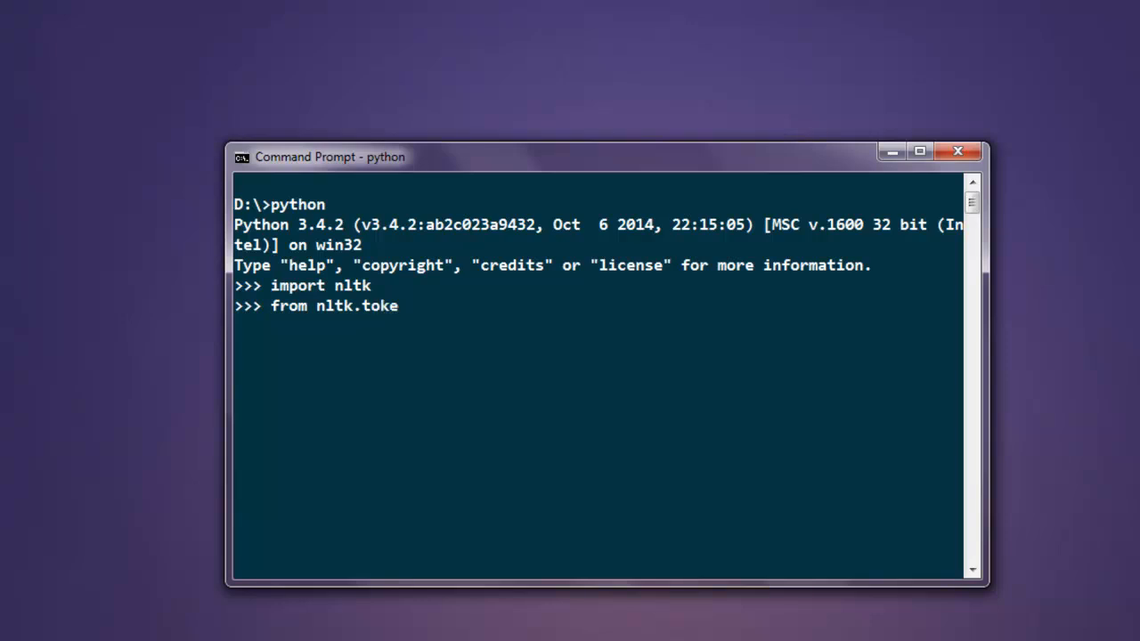
pyautogui.write('nize import')
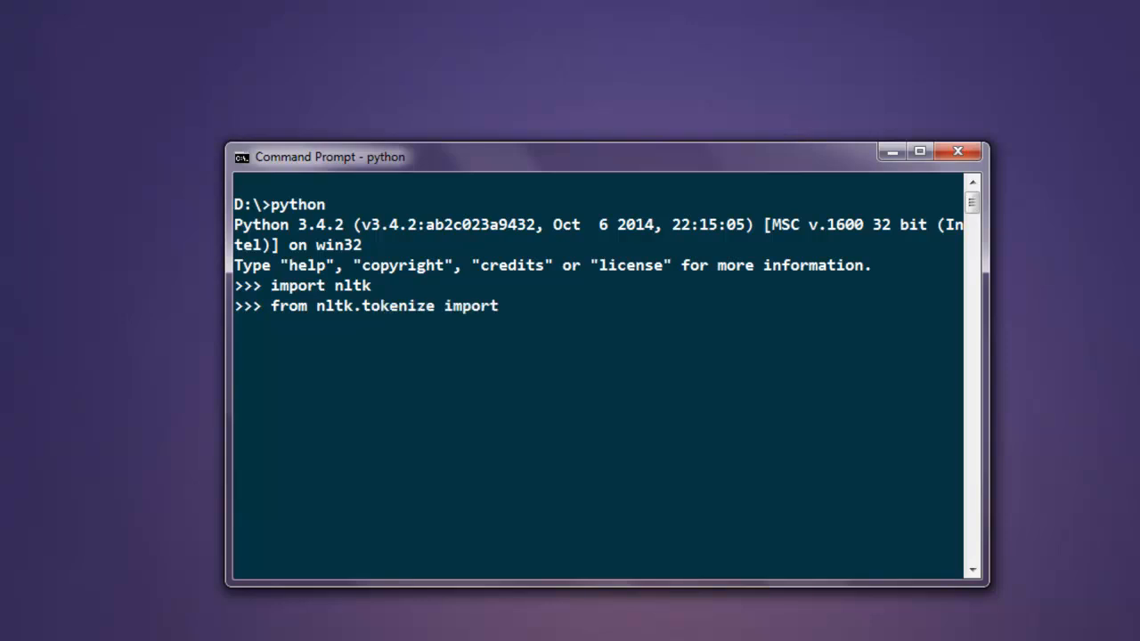
pyautogui.write('Reg')
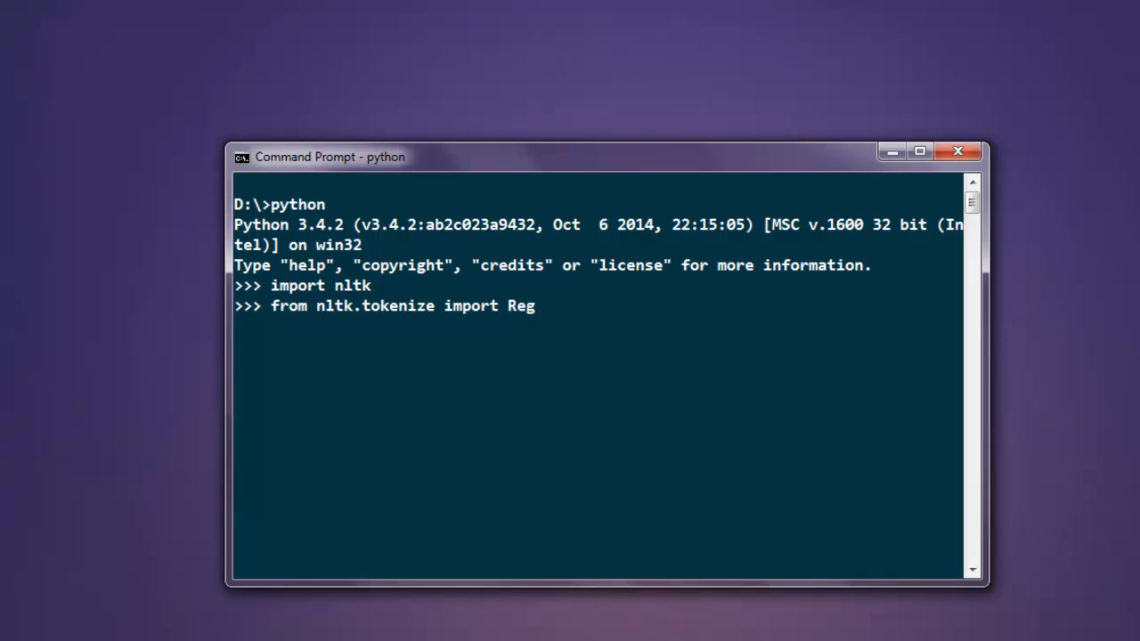
pyautogui.write('exp')
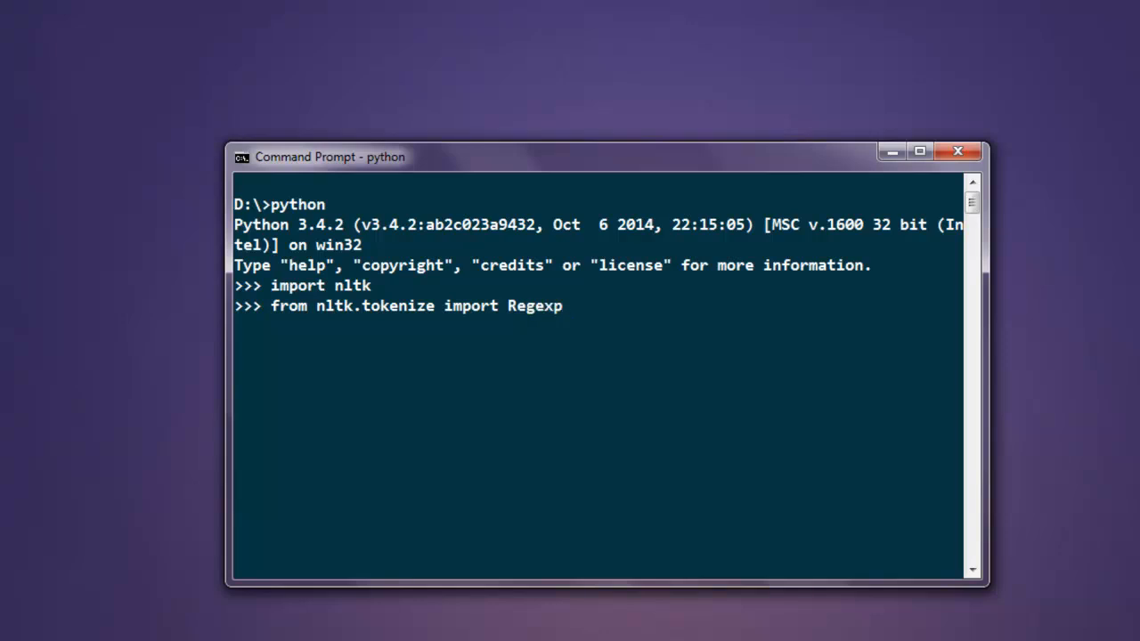
pyautogui.write('To')
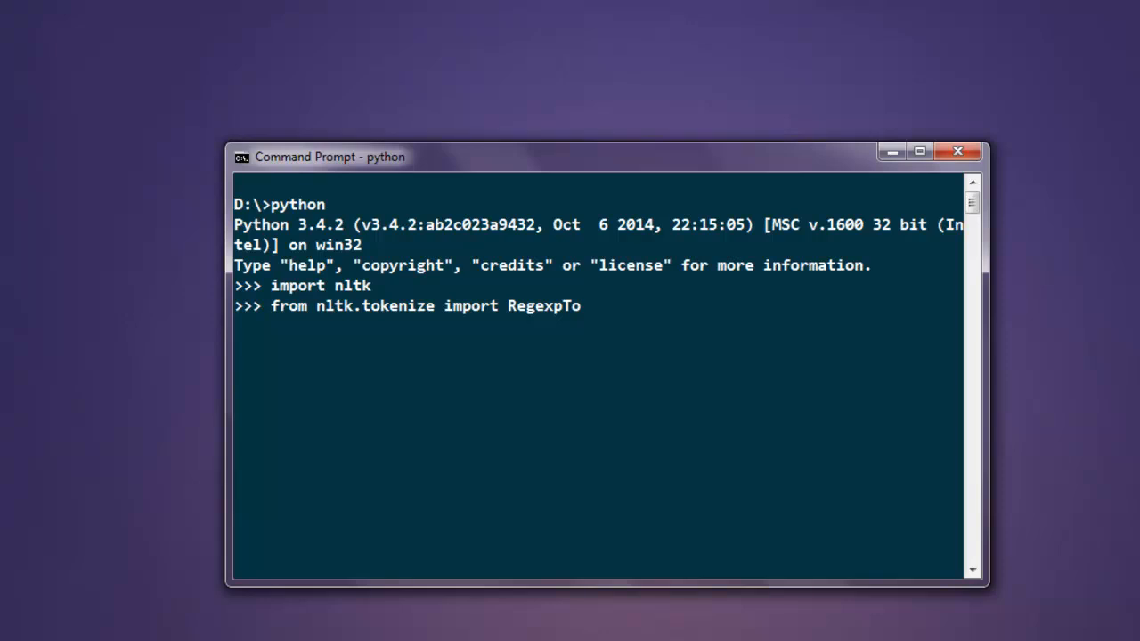
pyautogui.write('kenizer')
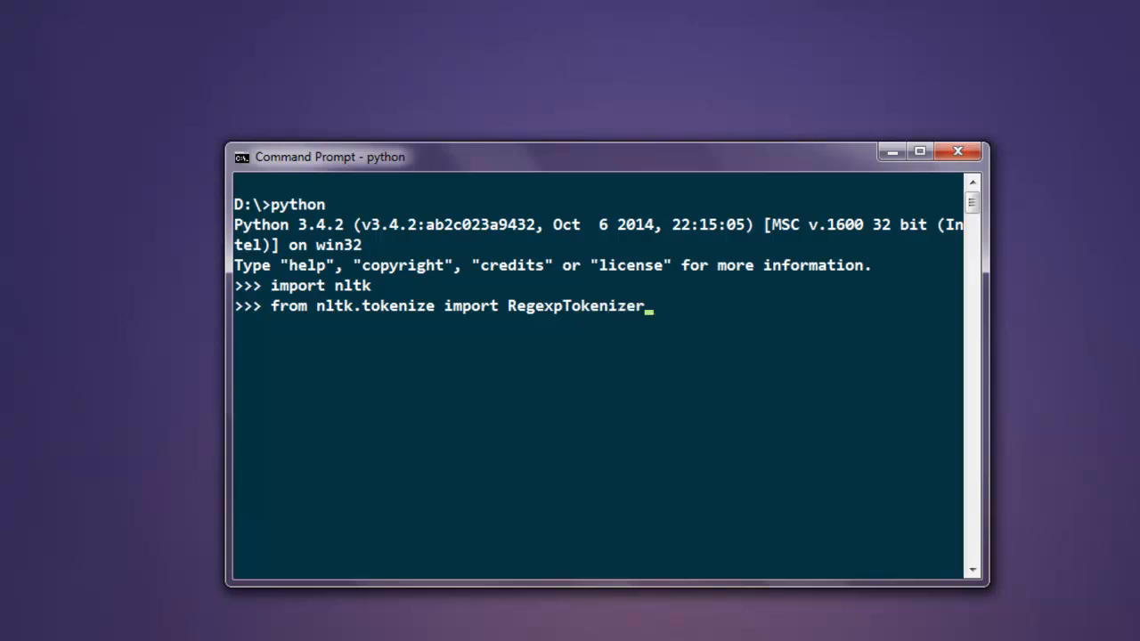
pyautogui.press('Return')
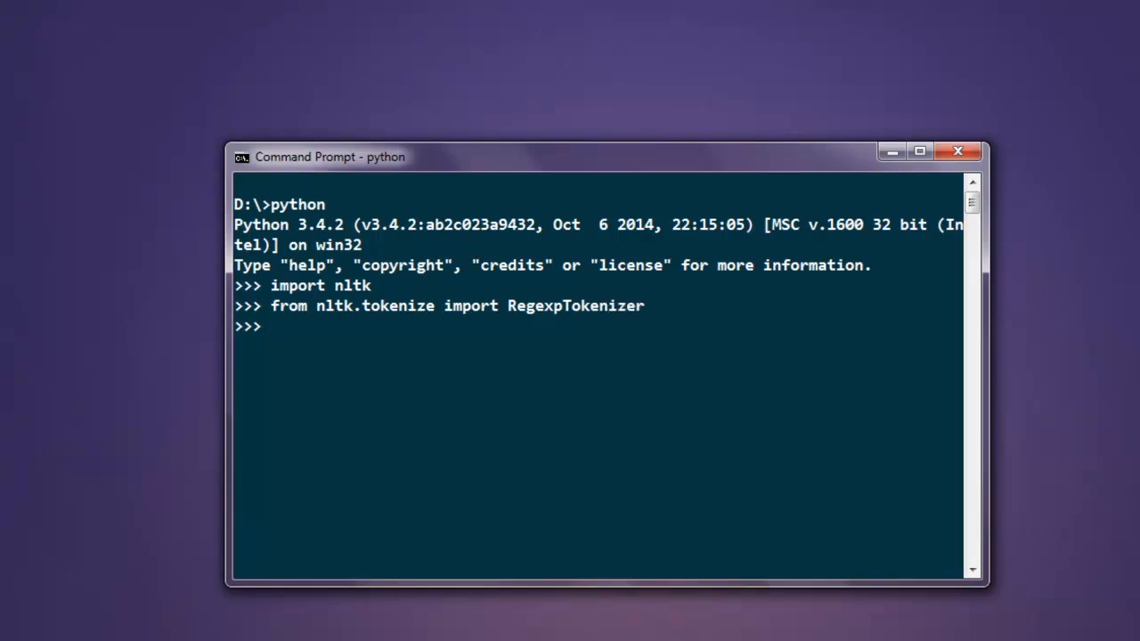
# Define tokenizer = RegexpTokenizer("[\w']+") and begin the next line with 'token'
pyautogui.write('tokenizer')
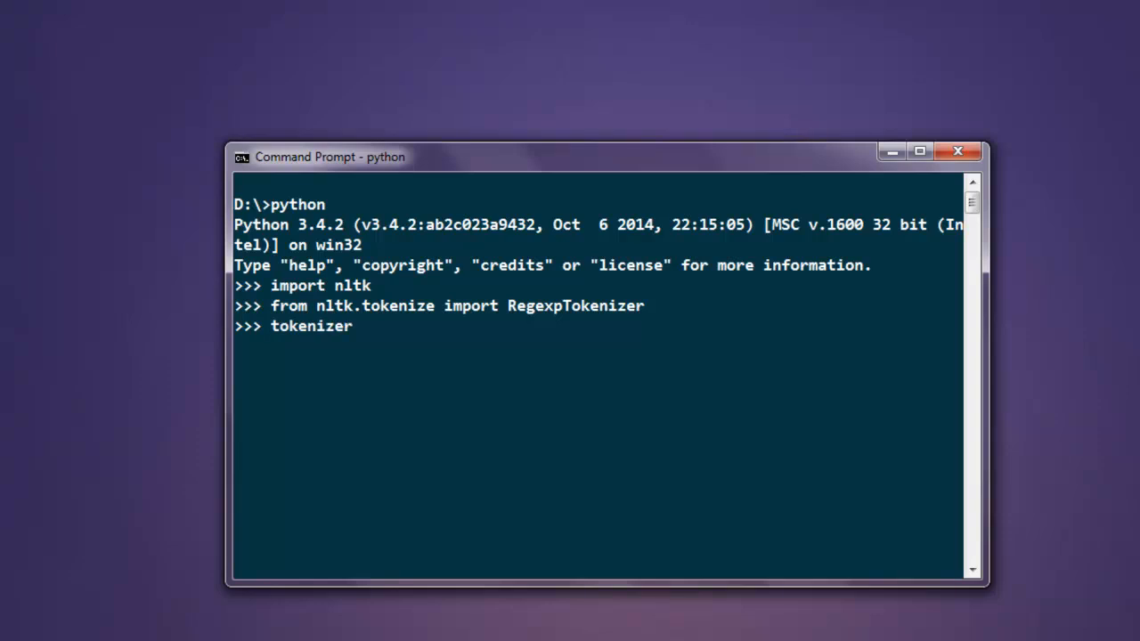
pyautogui.write('= R')
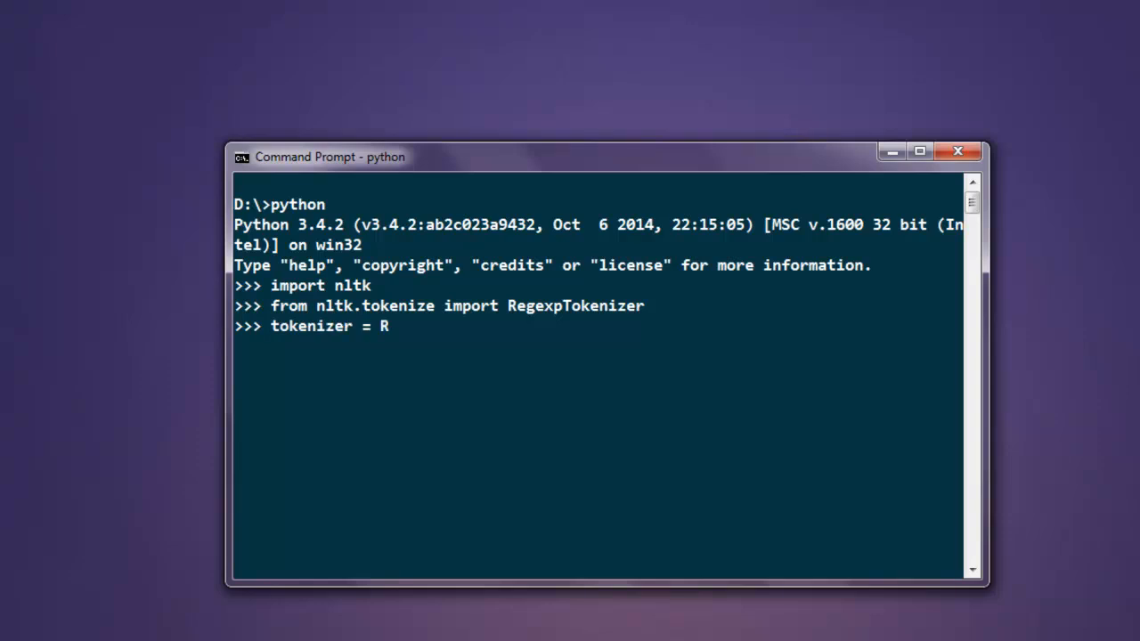
pyautogui.write('egexc')
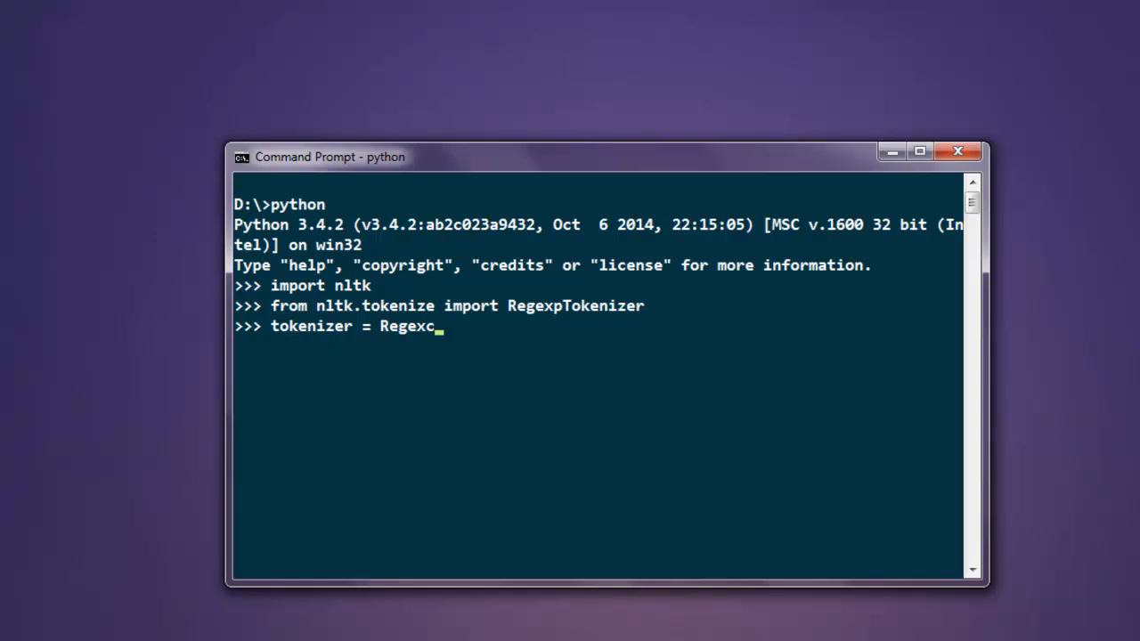
pyautogui.write('pTo')
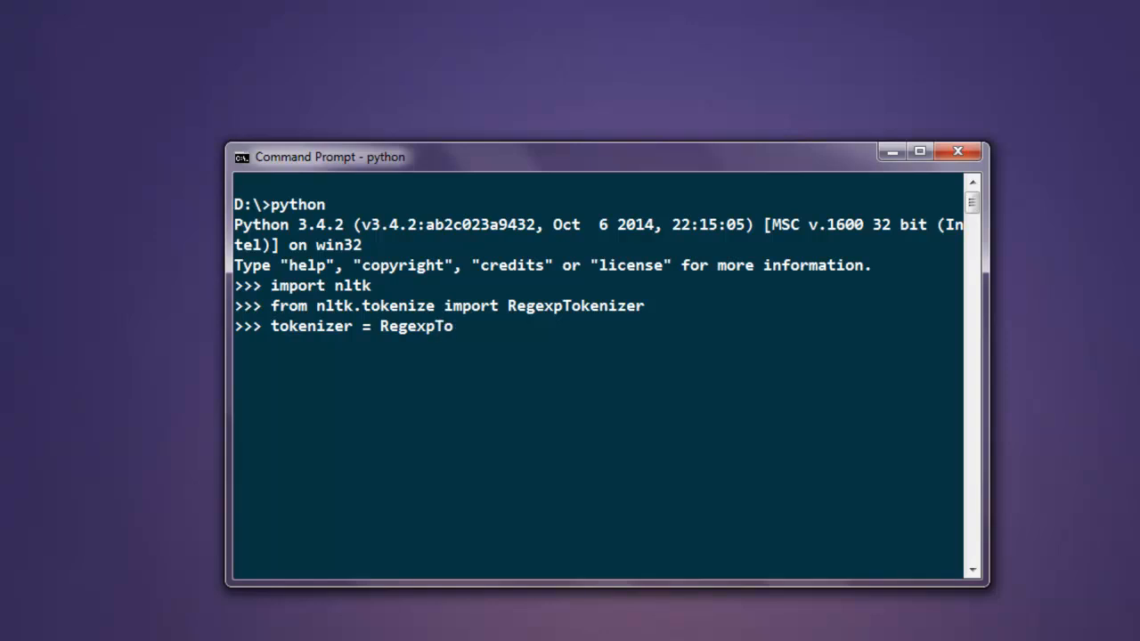
pyautogui.write('kenizer')
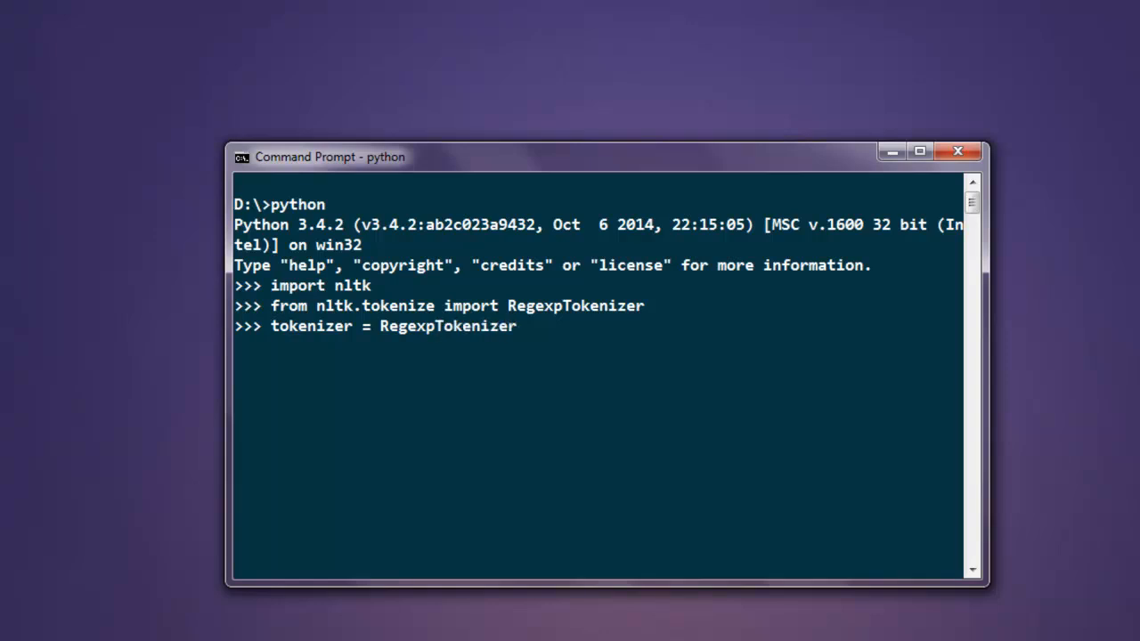
pyautogui.write('("')
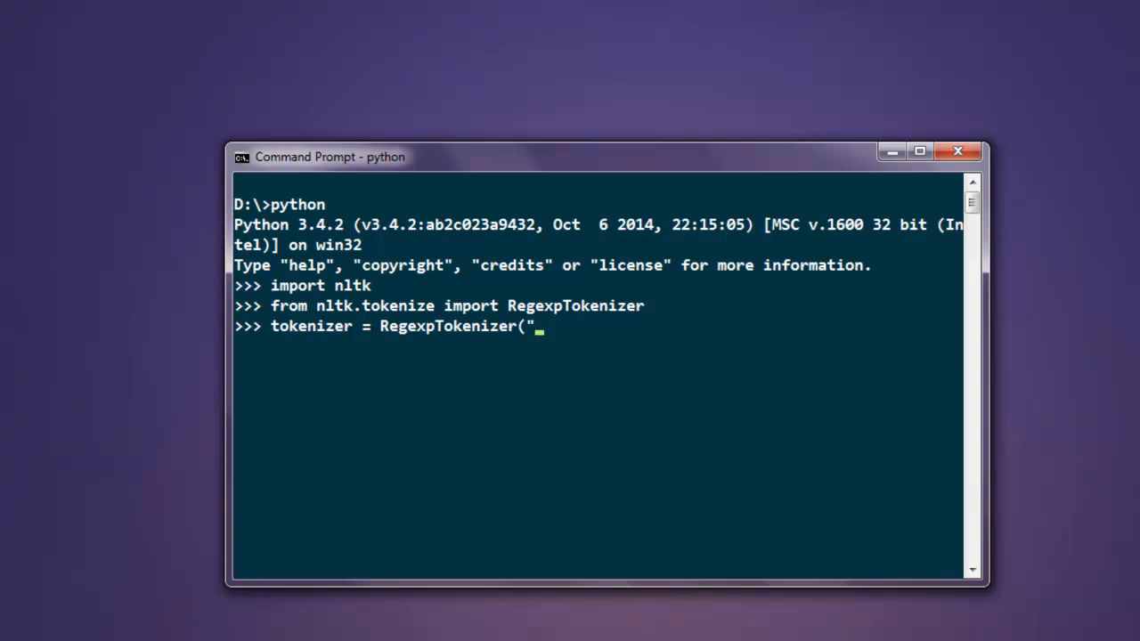
pyautogui.write('[')
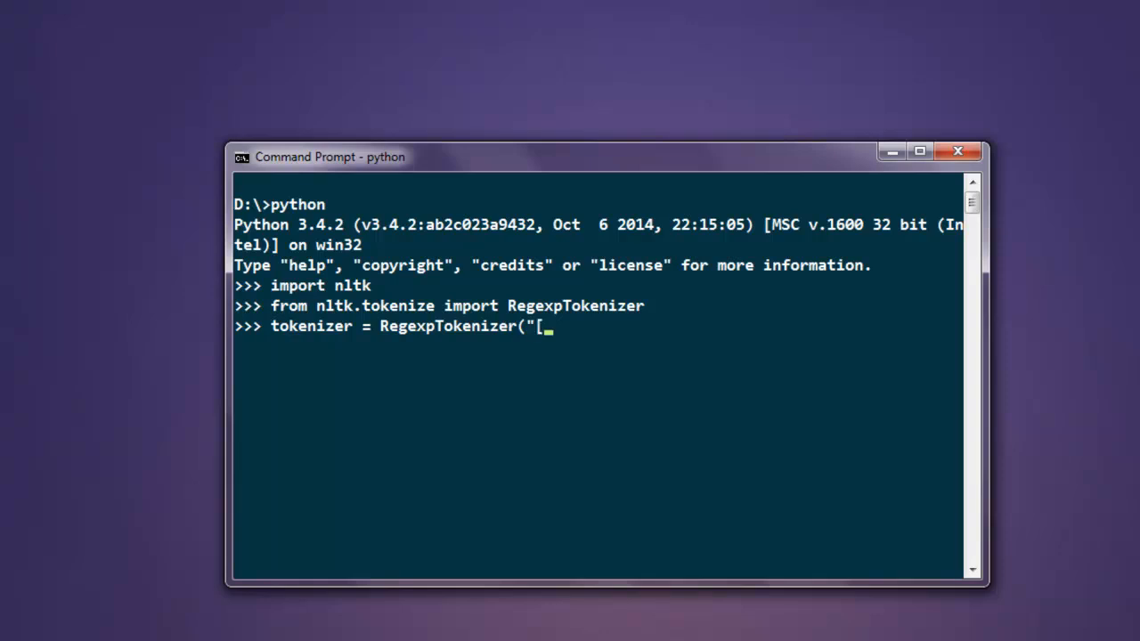
pyautogui.write('\\w')
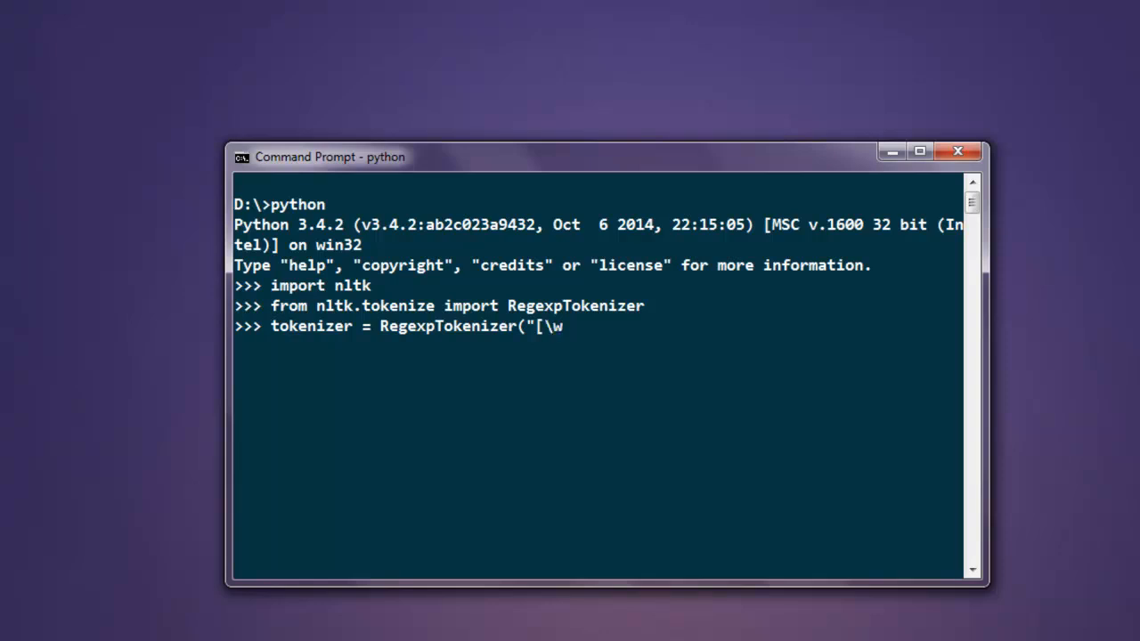
pyautogui.write("'")
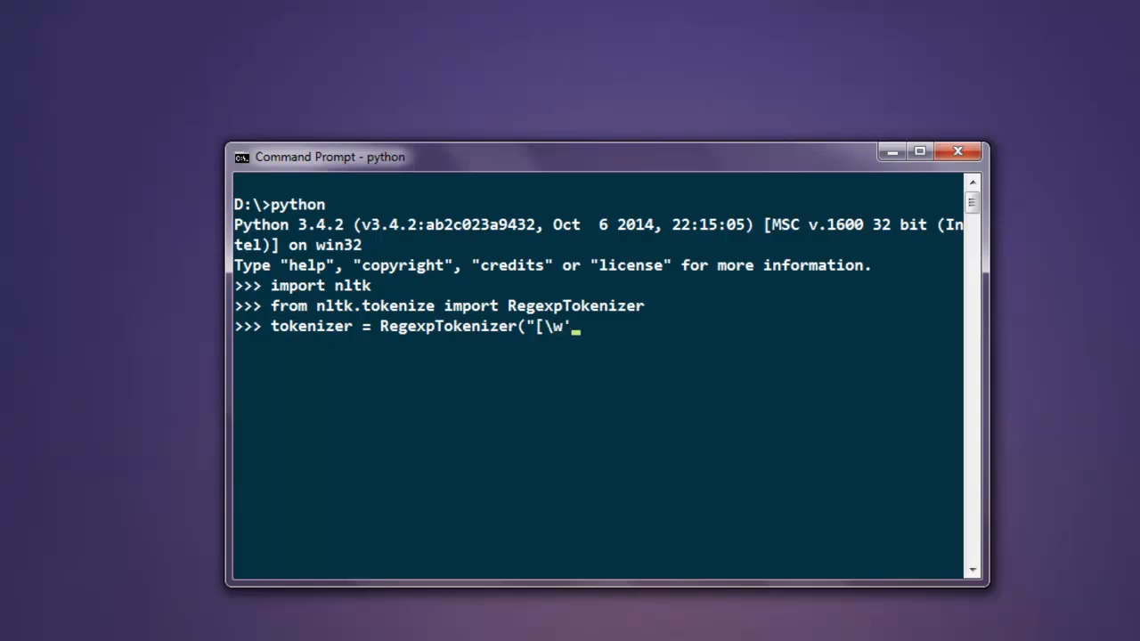
pyautogui.write("']")
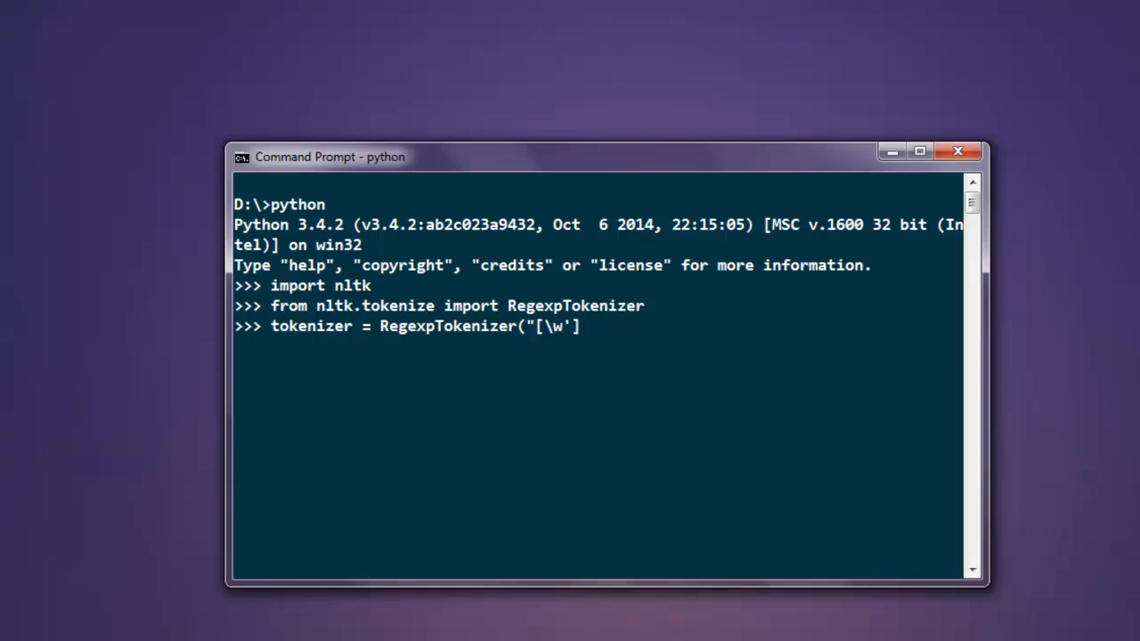
pyautogui.write('+')
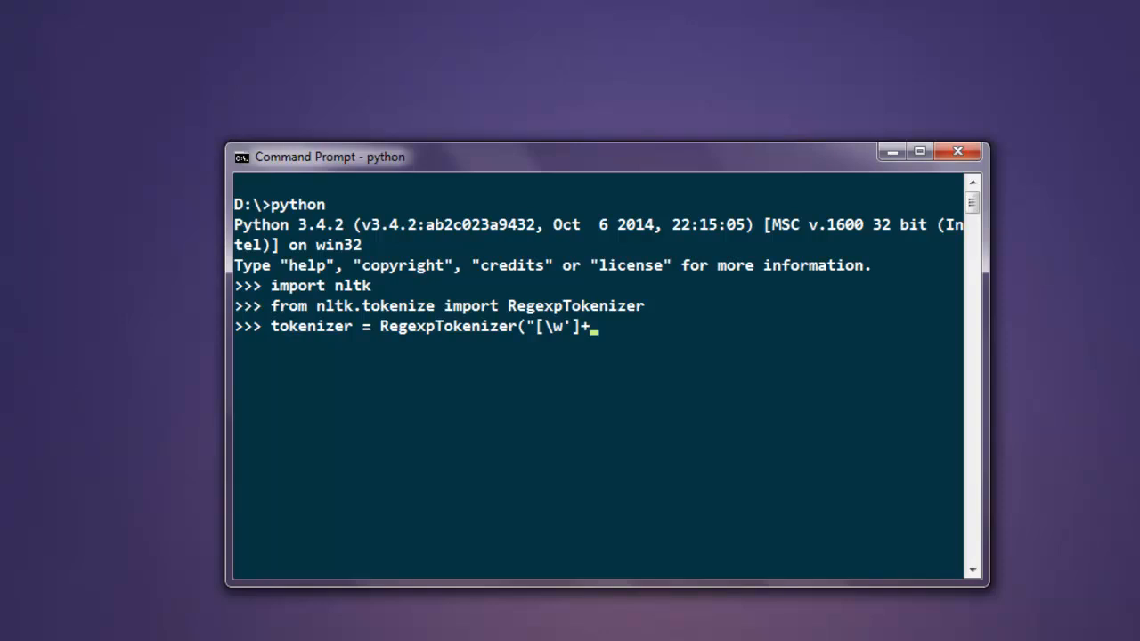
pyautogui.write('")')
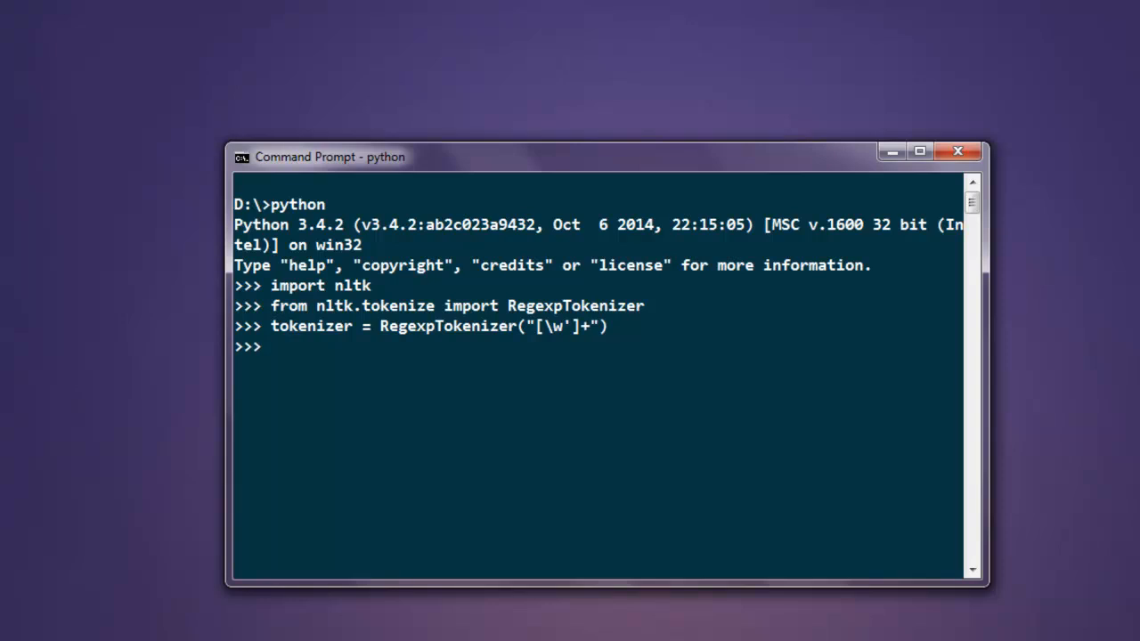
pyautogui.write('token')
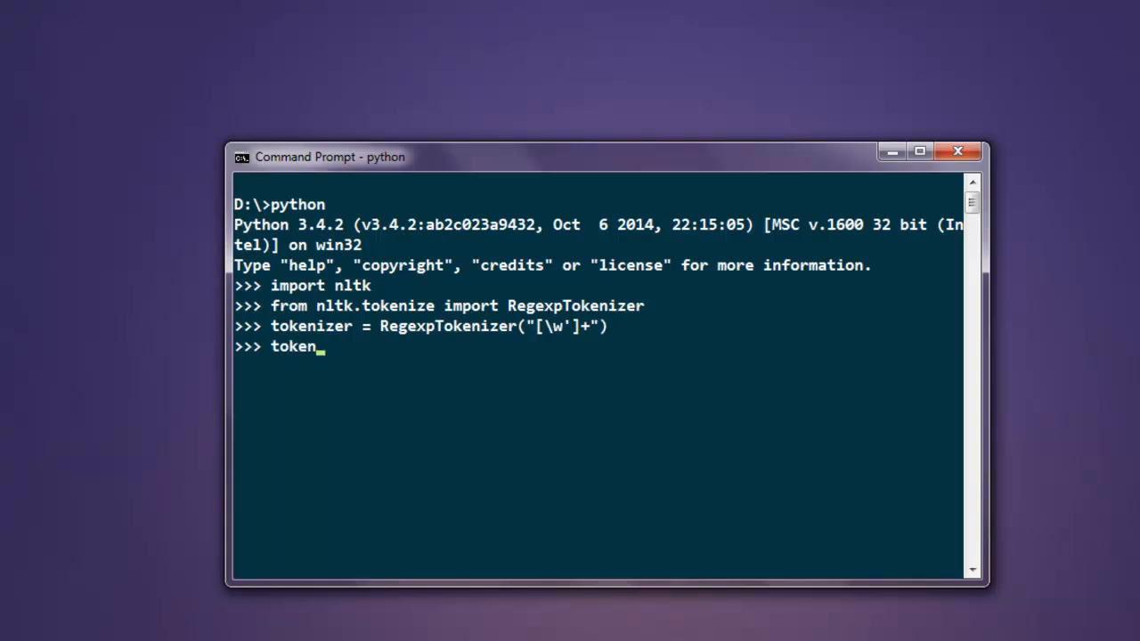
# Run tokenizer.tokenize("can't is a contraction") to get ['can't', 'is', 'a', 'contraction']
pyautogui.write('izer.')
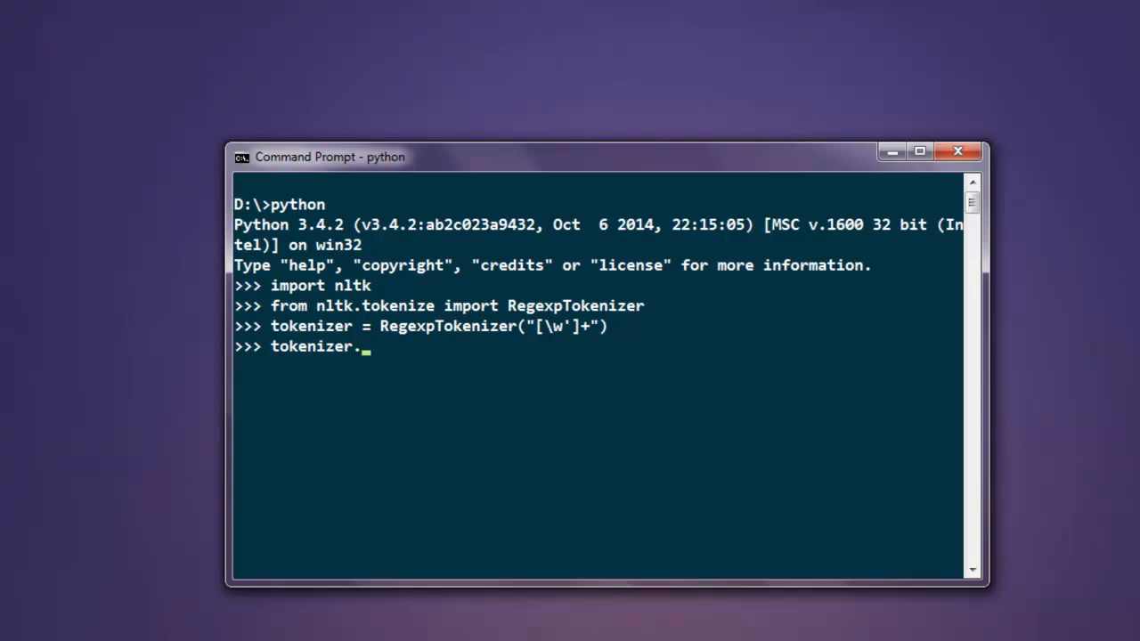
pyautogui.write('tokeniz')
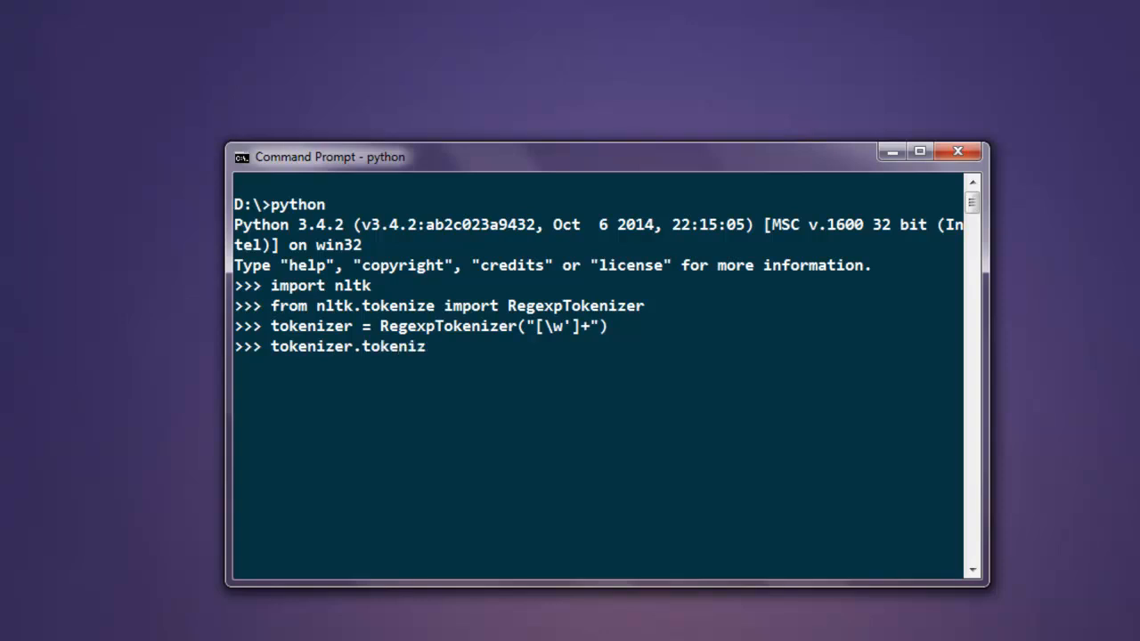
pyautogui.write('e("')
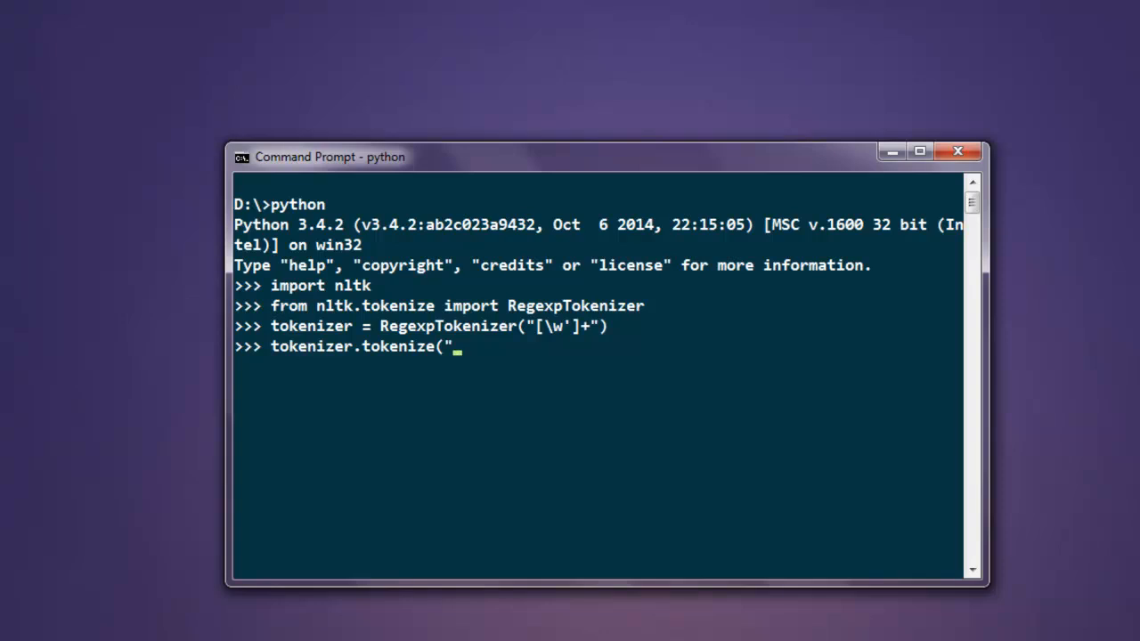
pyautogui.write("can't is a c")
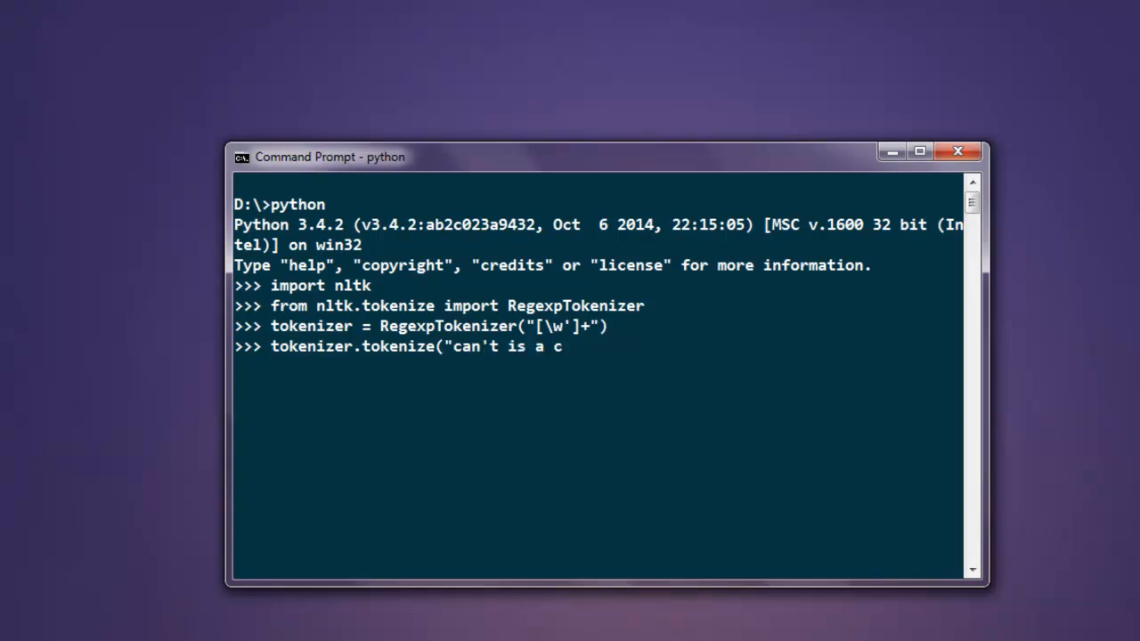
pyautogui.write('ontraction"')
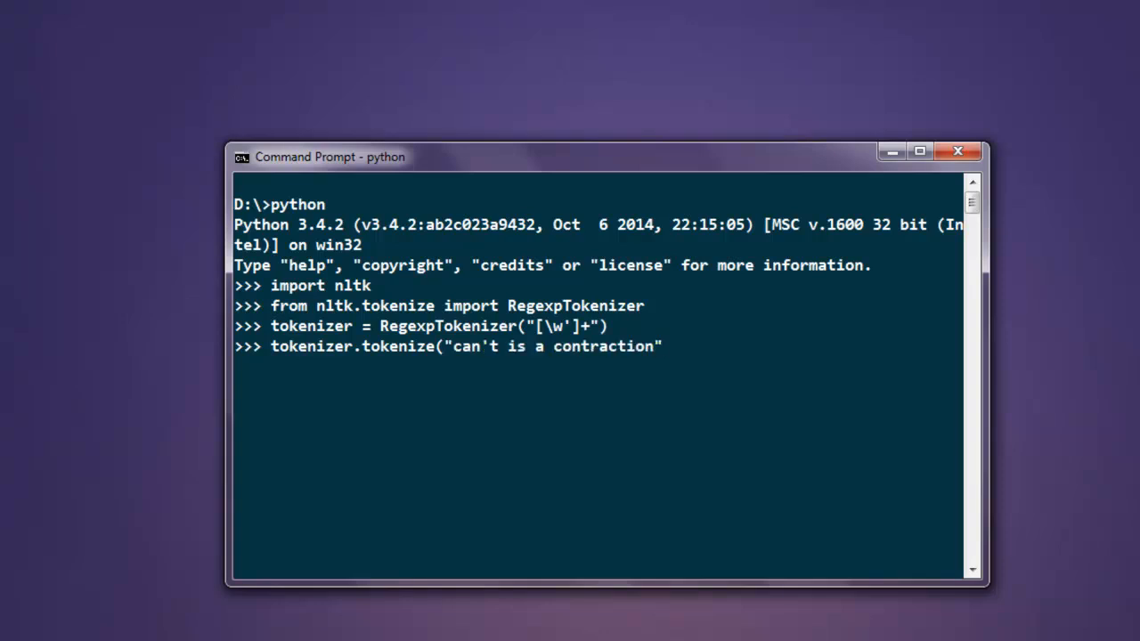
pyautogui.press('Return')
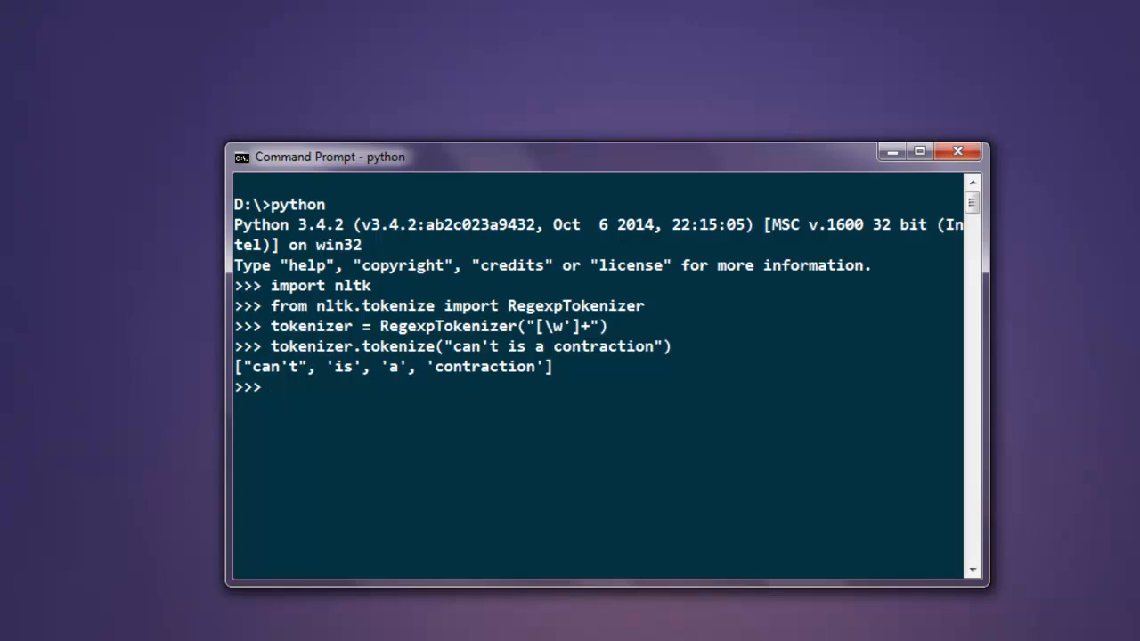
# Run tokenizer = RegexpTokenizer('\s+',gaps=TRUE), which raises a NameError on TRUE
pyautogui.write('tokenizer')
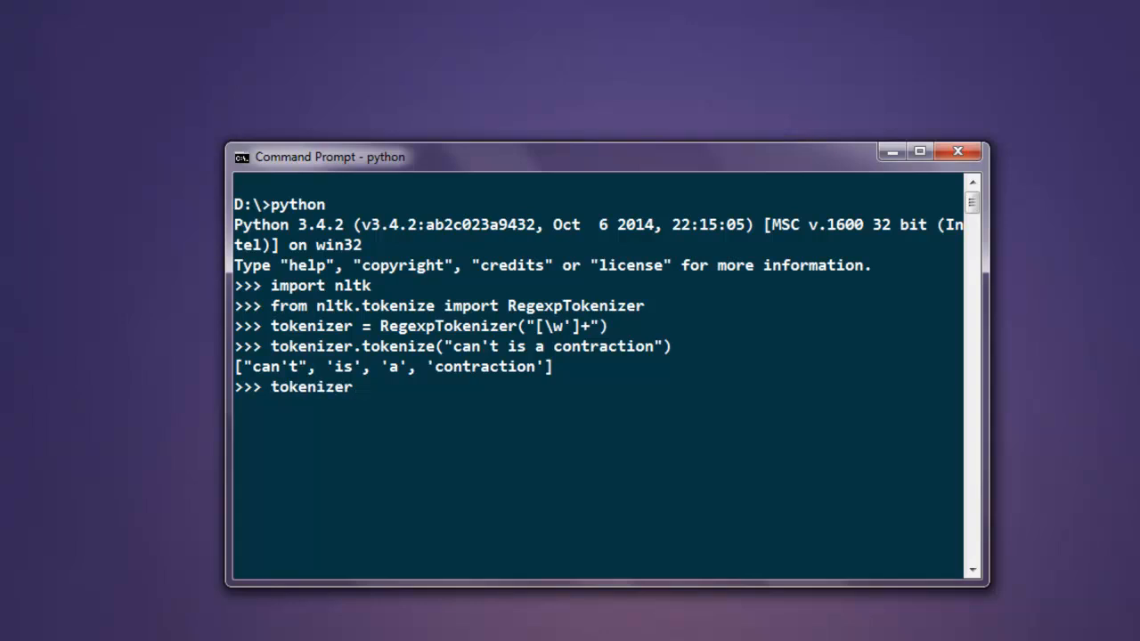
pyautogui.write('= Rege')
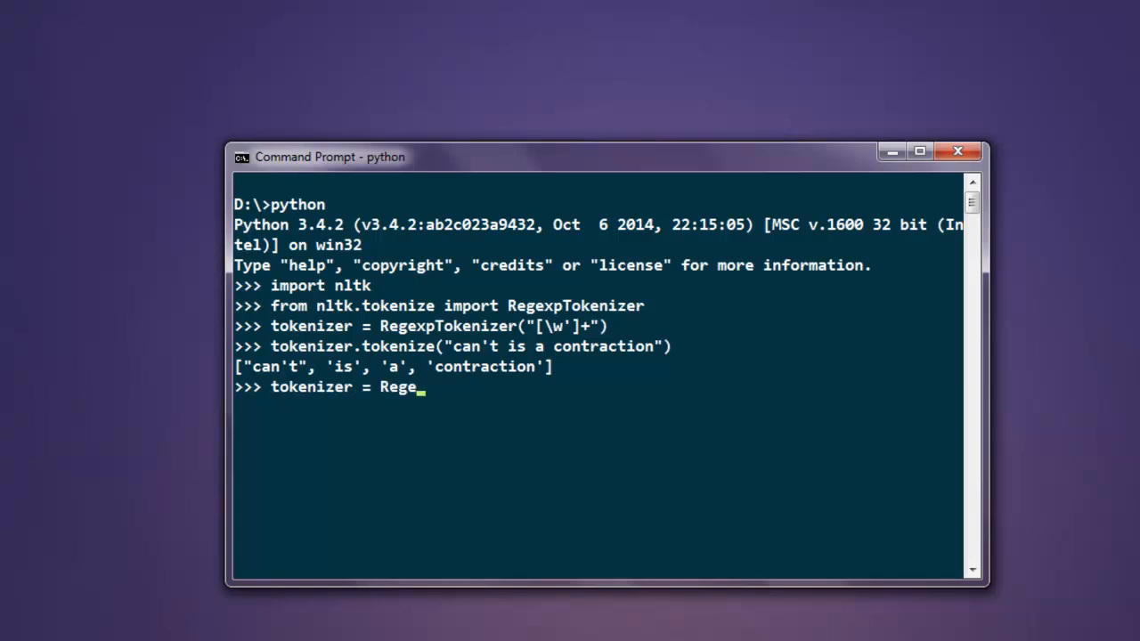
pyautogui.write('xpToken')
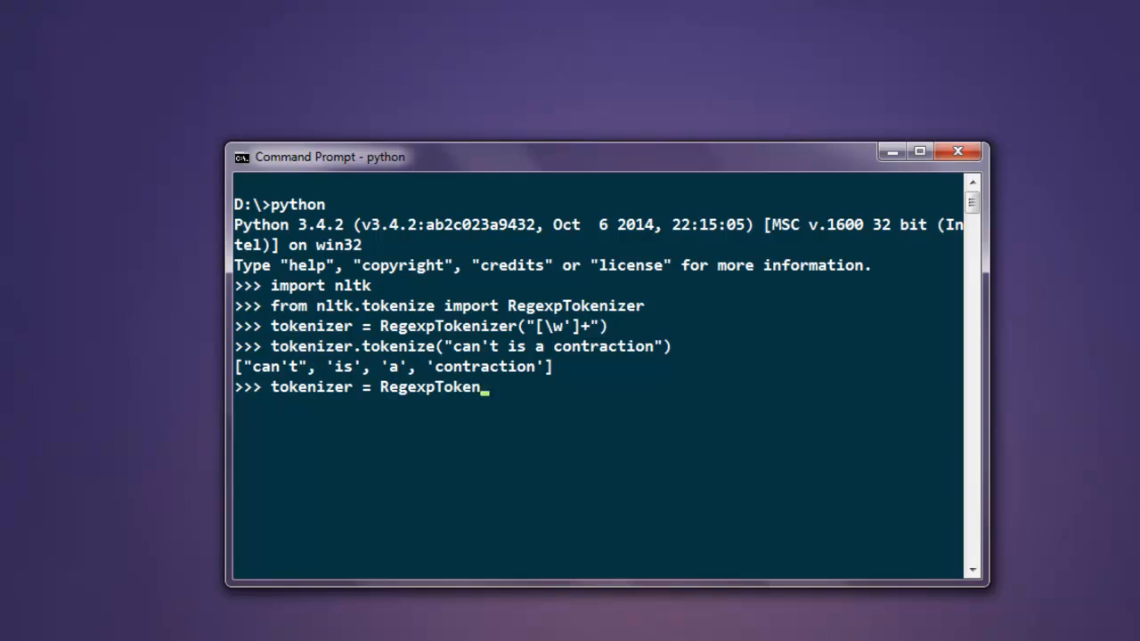
pyautogui.write('rr')
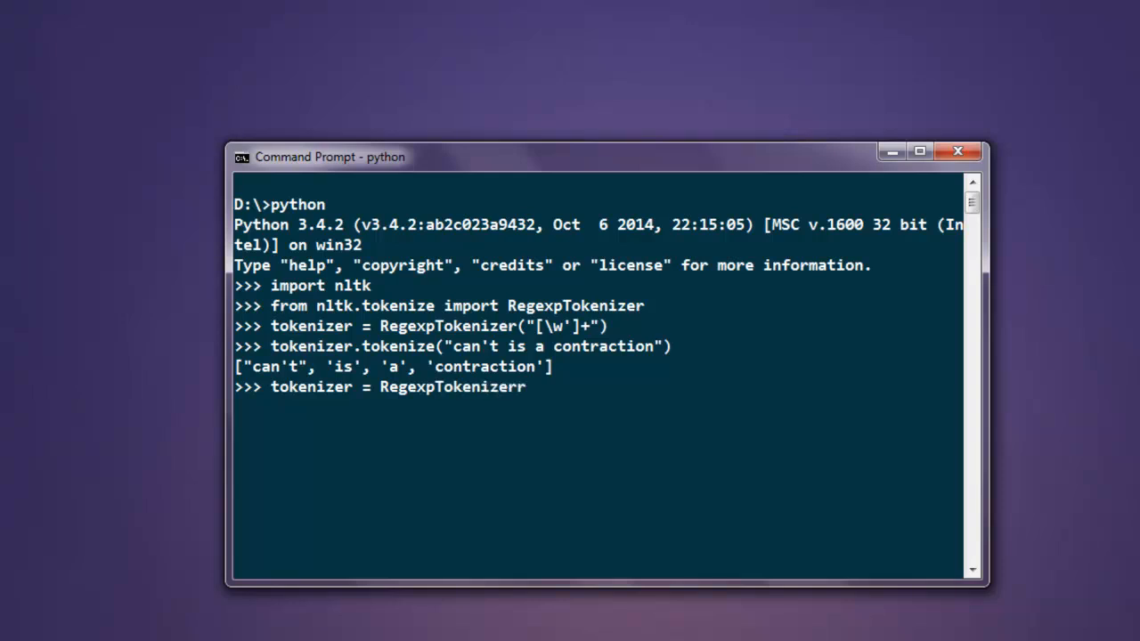
pyautogui.write('("')
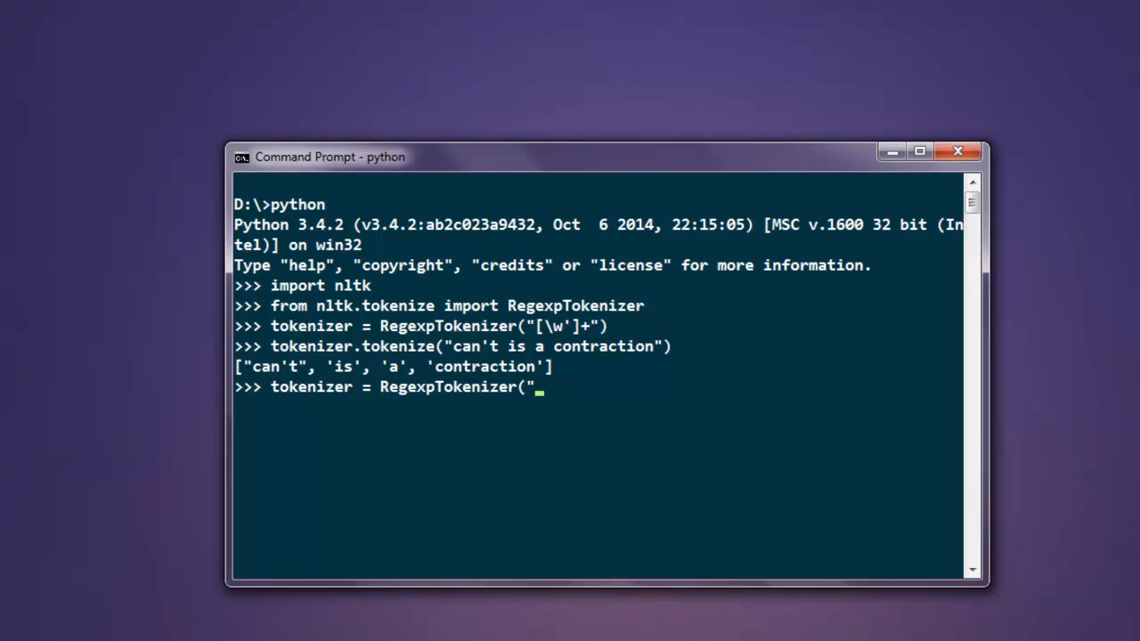
pyautogui.write('\\s')
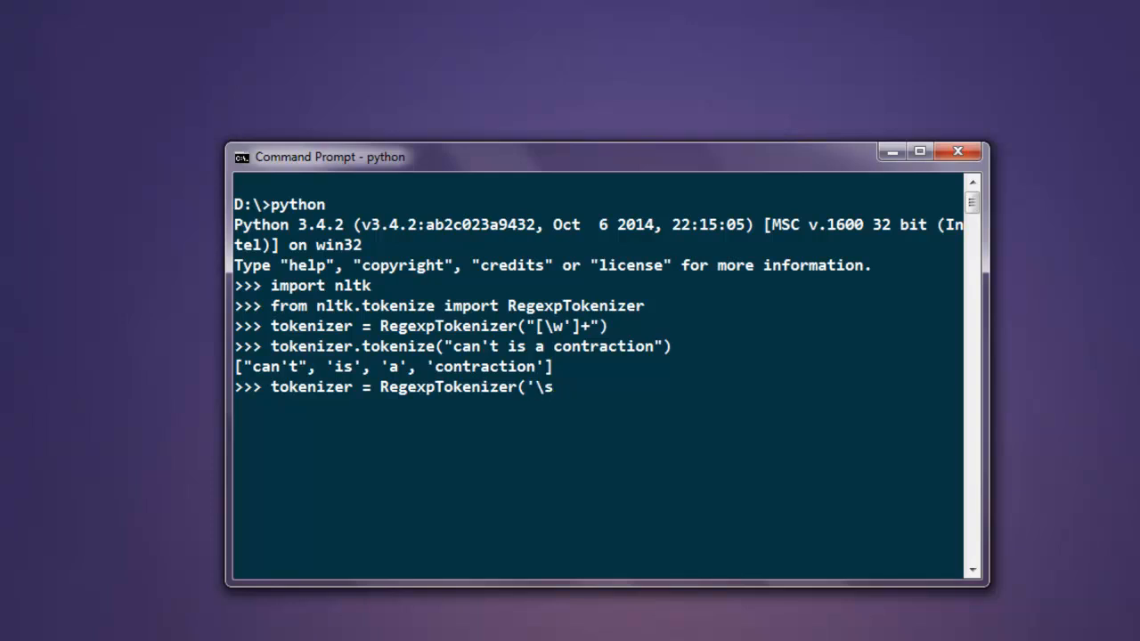
pyautogui.write('+')
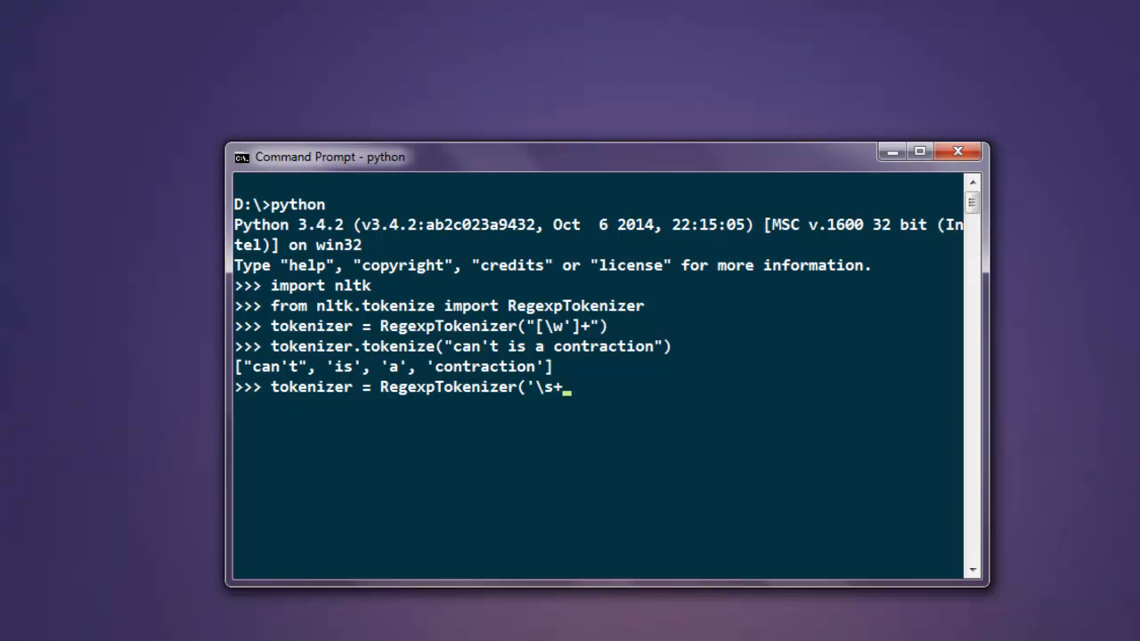
pyautogui.write("'")
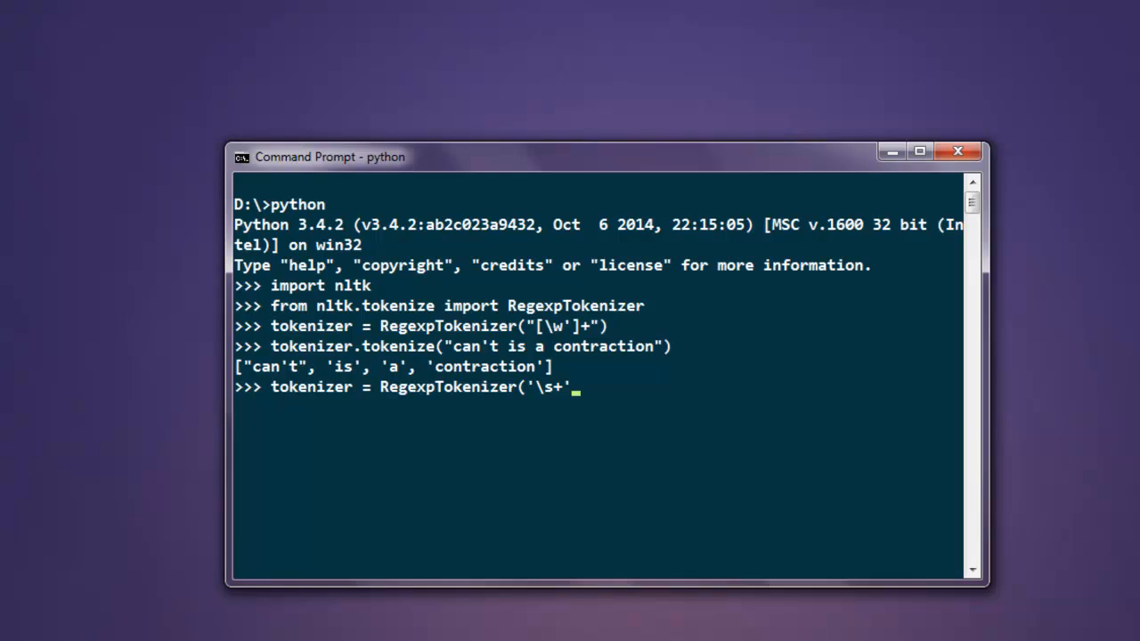
pyautogui.write(',gaps=TRU')
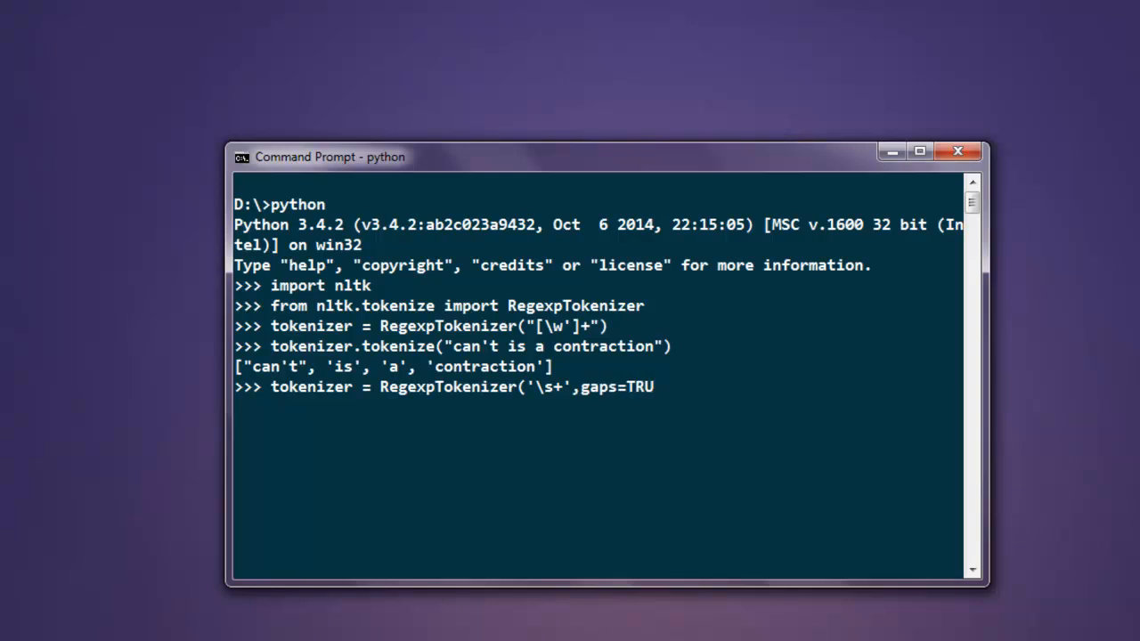
pyautogui.write('E)')
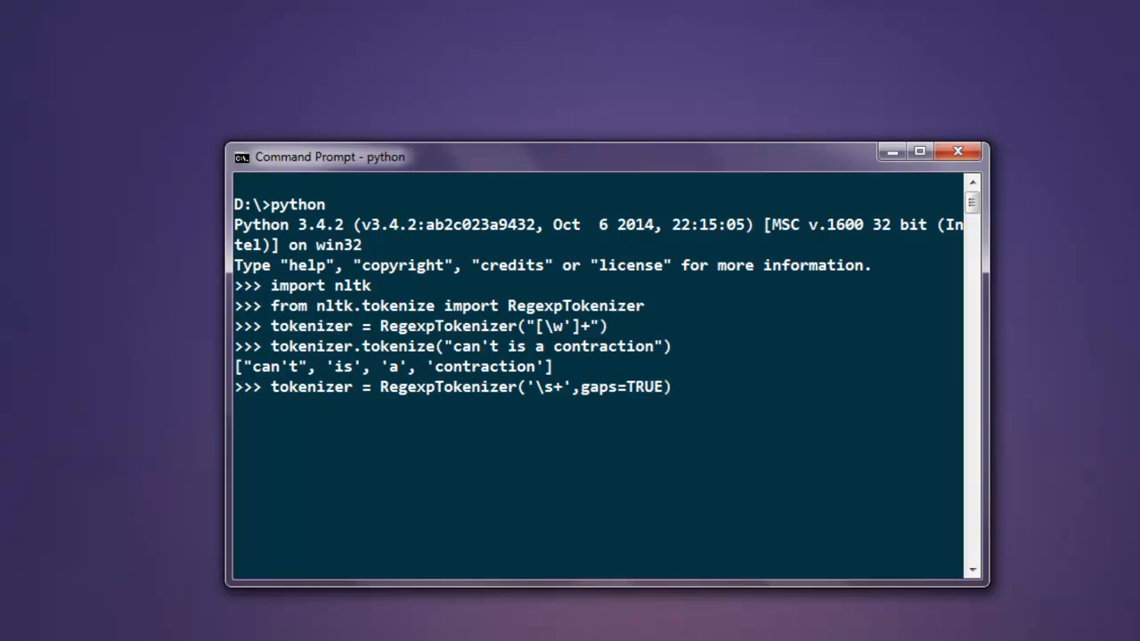
pyautogui.press('Return')
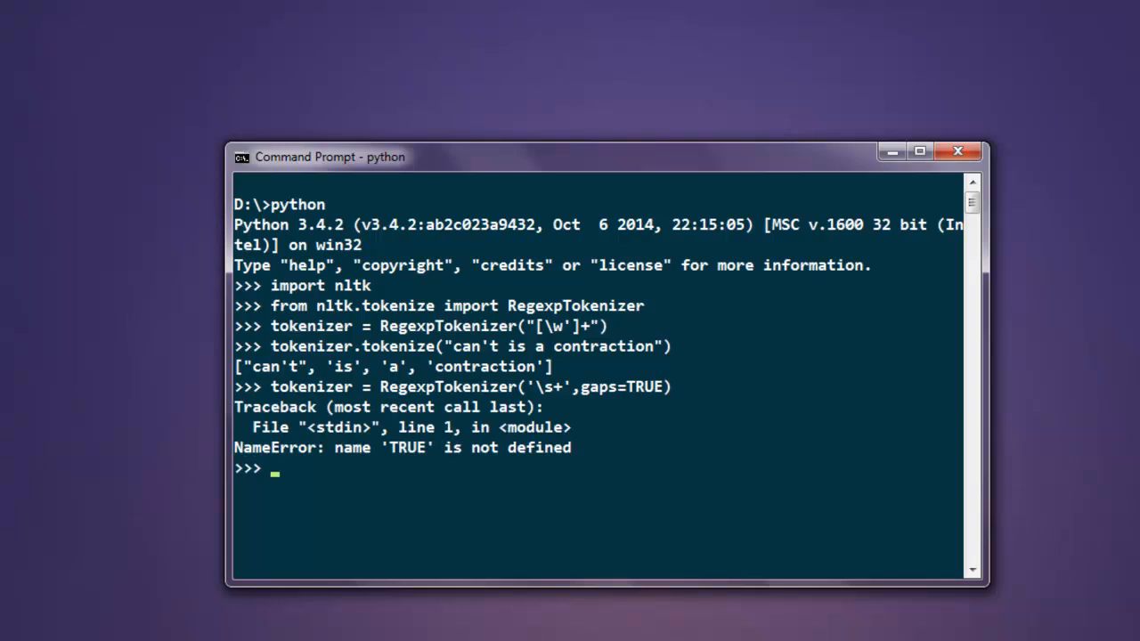
# Re-enter the definition as RegexpTokenizer('\s+',gaps=True) so it succeeds
pyautogui.write("tokenizer = RegexpTokenizer('\\s+',gaps=TRU")
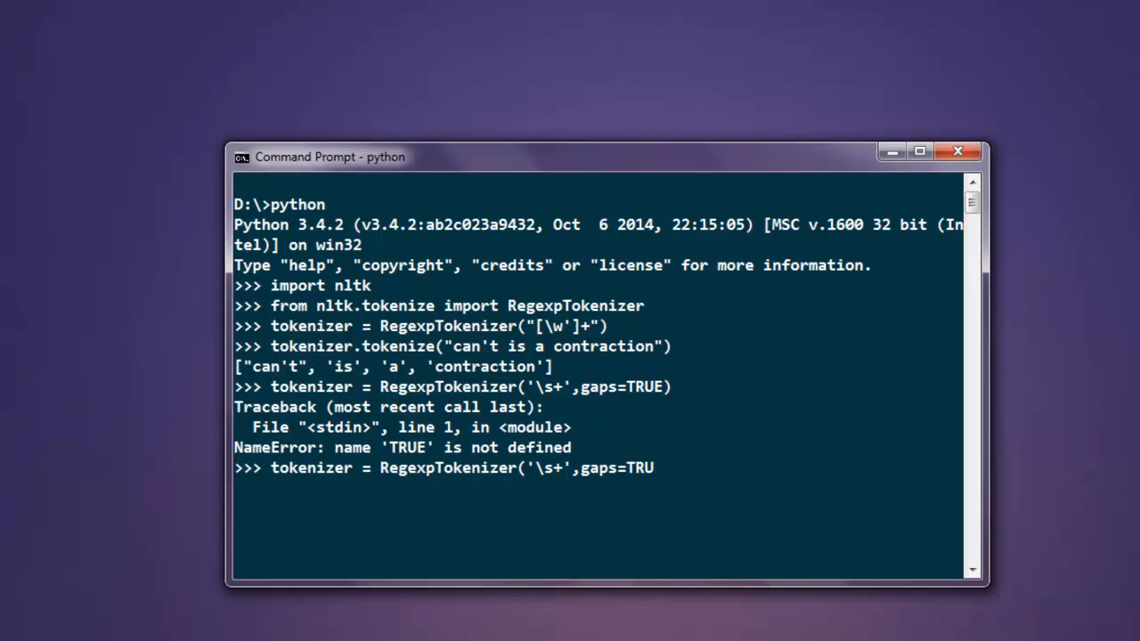
pyautogui.write('e')
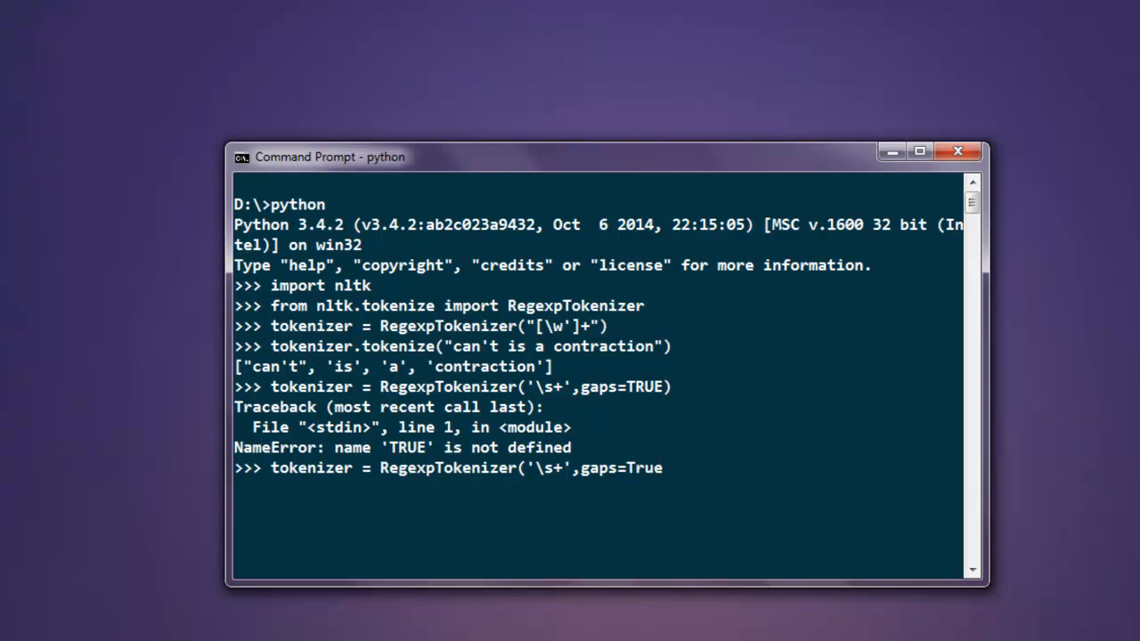
pyautogui.press('Return')
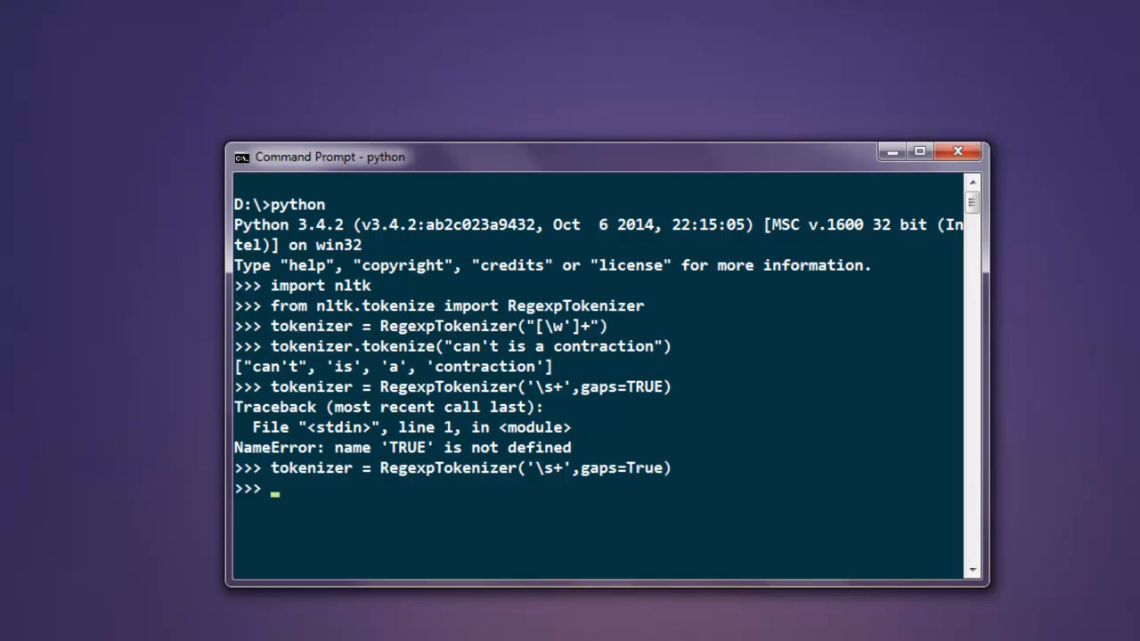
# Run tokenizer.tokenize("can't is a contraction") with the gap tokenizer to get the four tokens
pyautogui.write('tokenizer.')
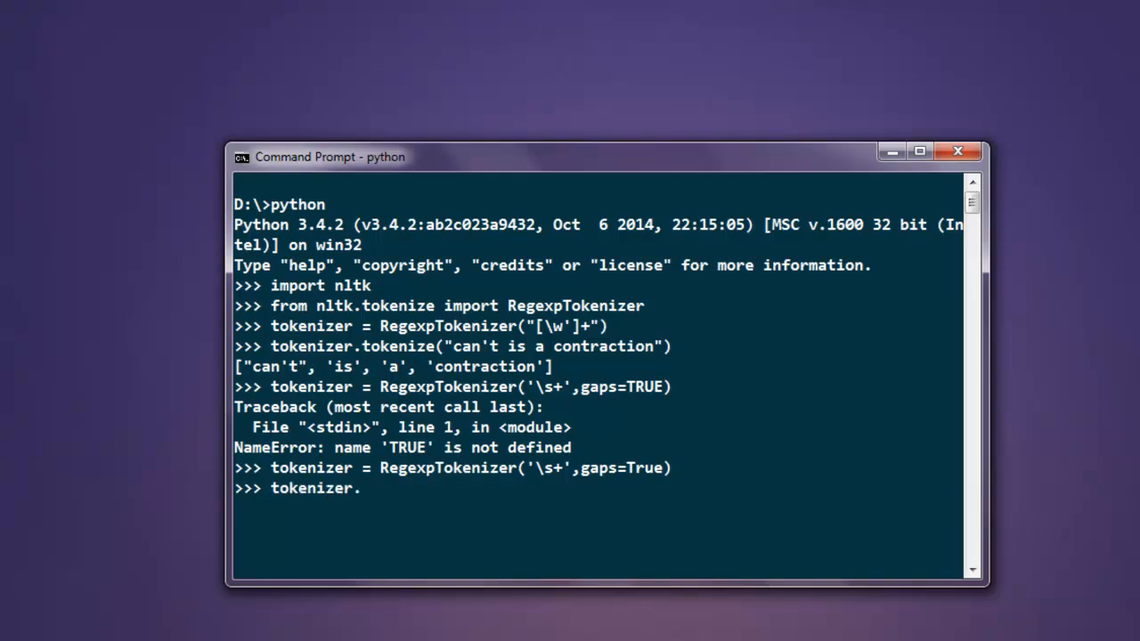
pyautogui.write('to')
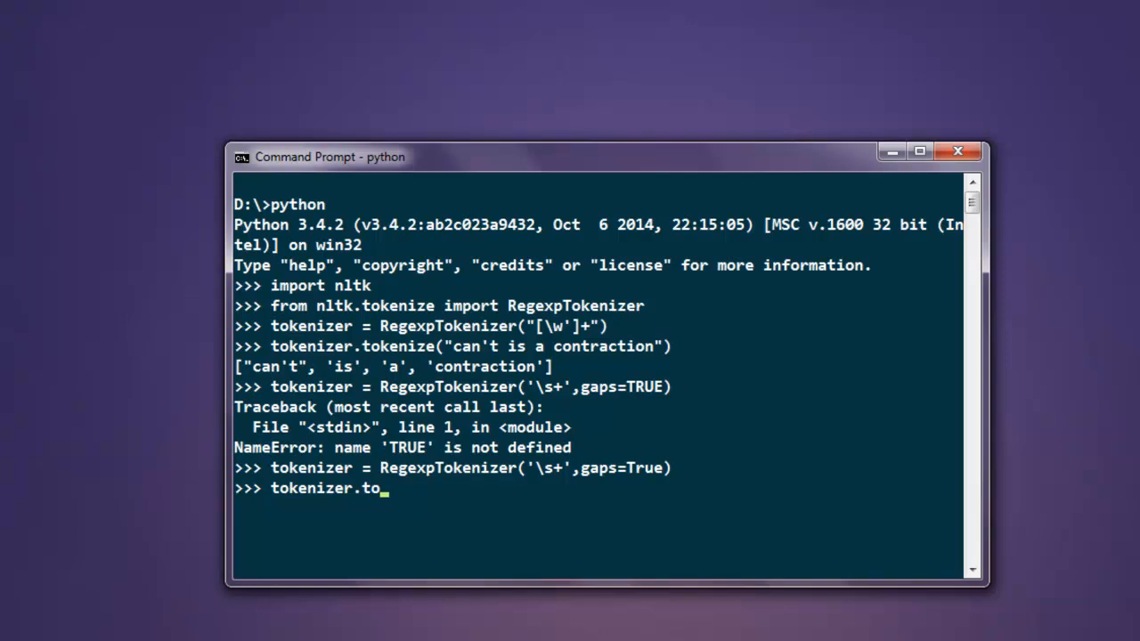
pyautogui.write('kenize(')
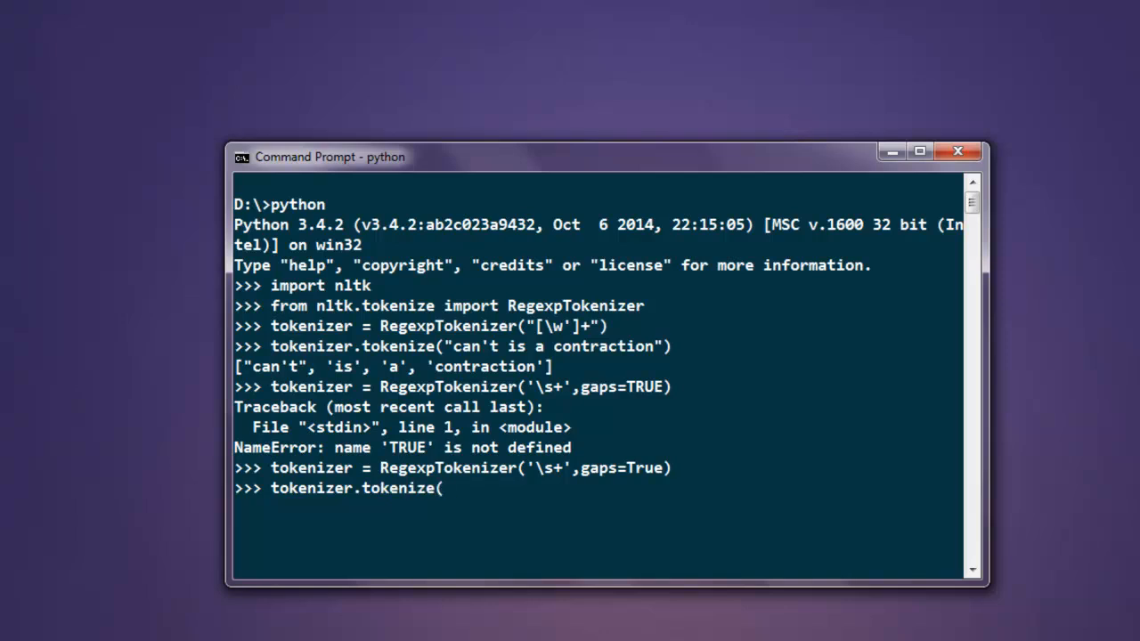
pyautogui.write('"can\'t')
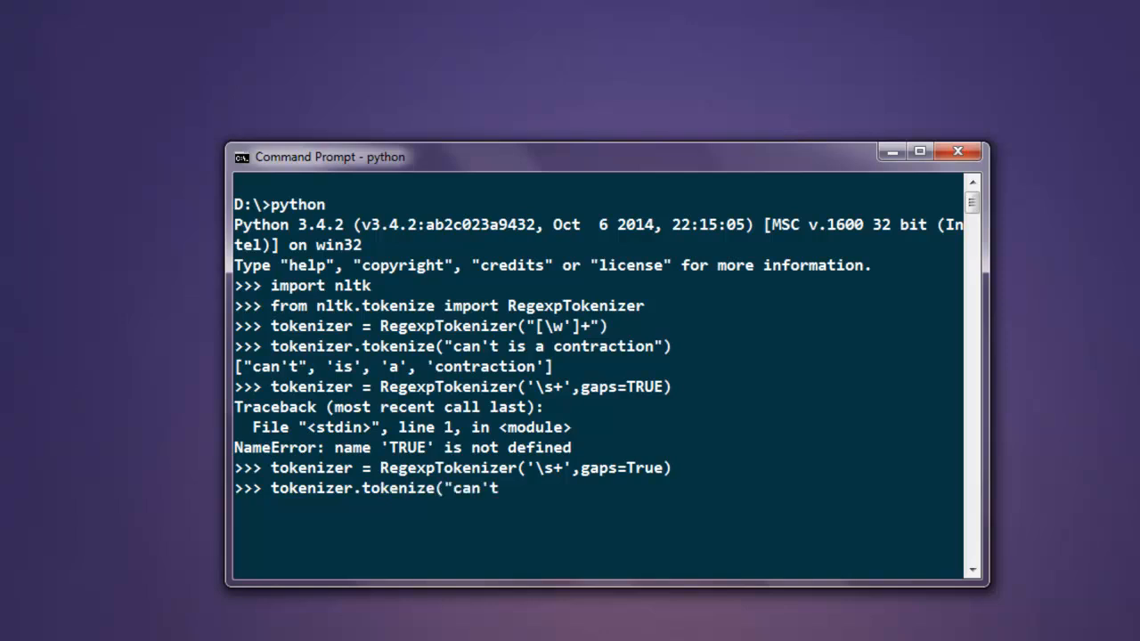
pyautogui.write('is a contr')
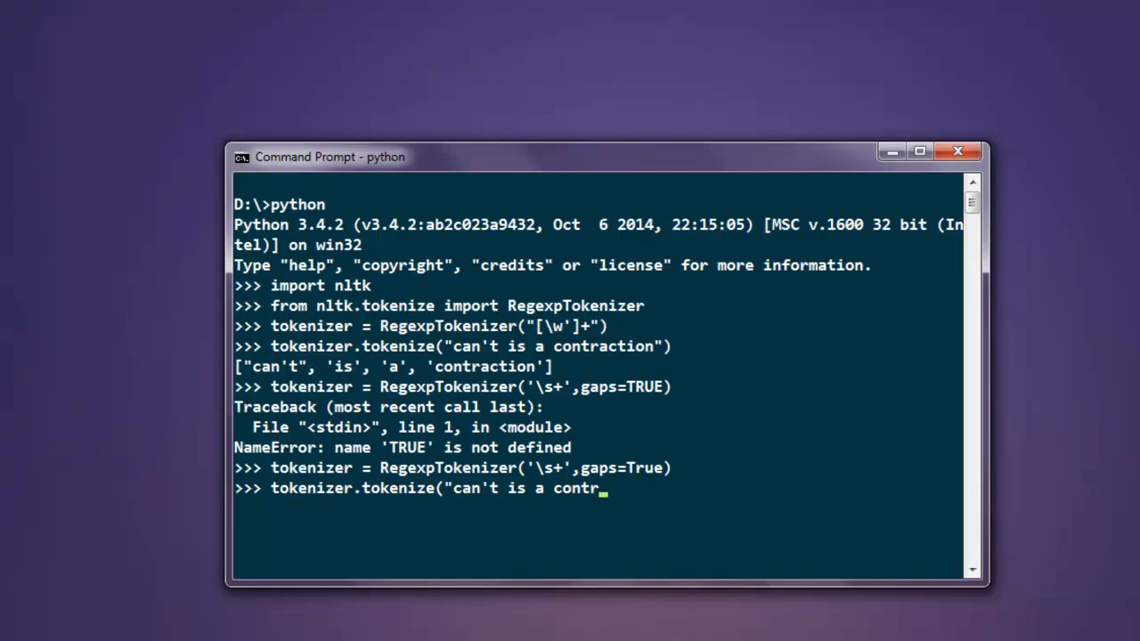
pyautogui.write('action"')
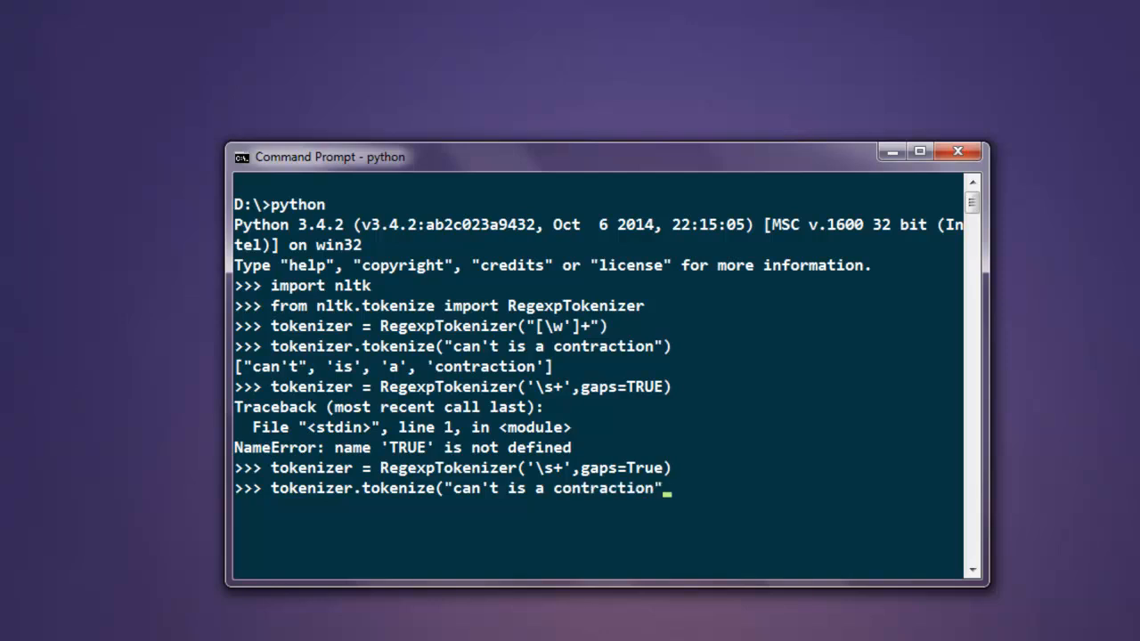
pyautogui.press('Return')
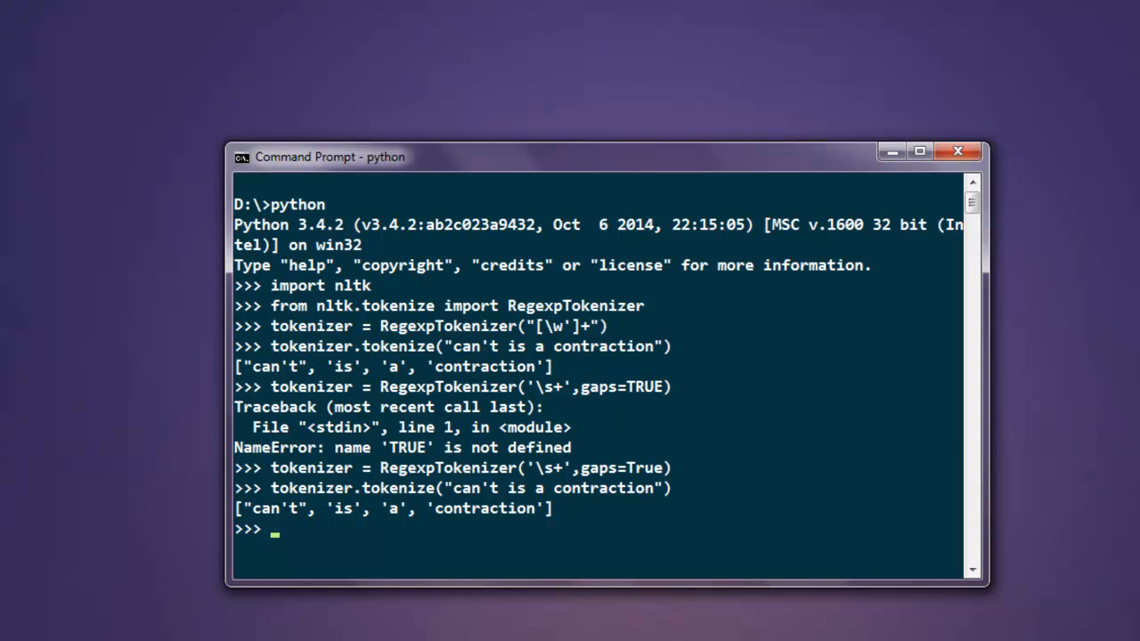